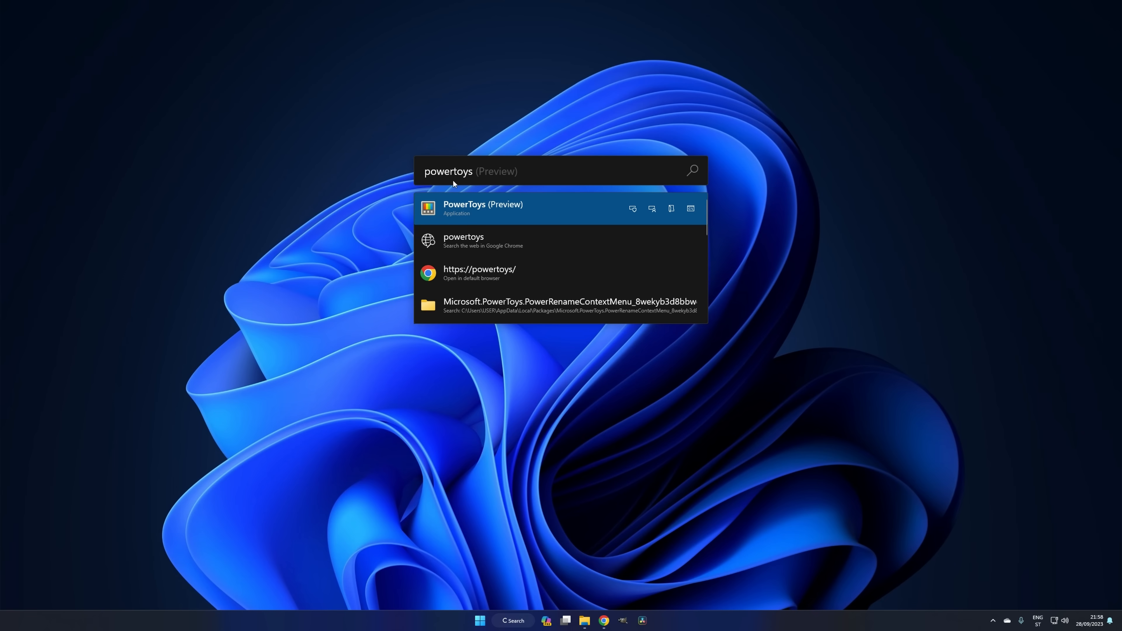
- Launch PowerToys from search, show its welcome guide and its Microsoft Store install page
{"action": "left_click", "coordinate": [482, 207]}
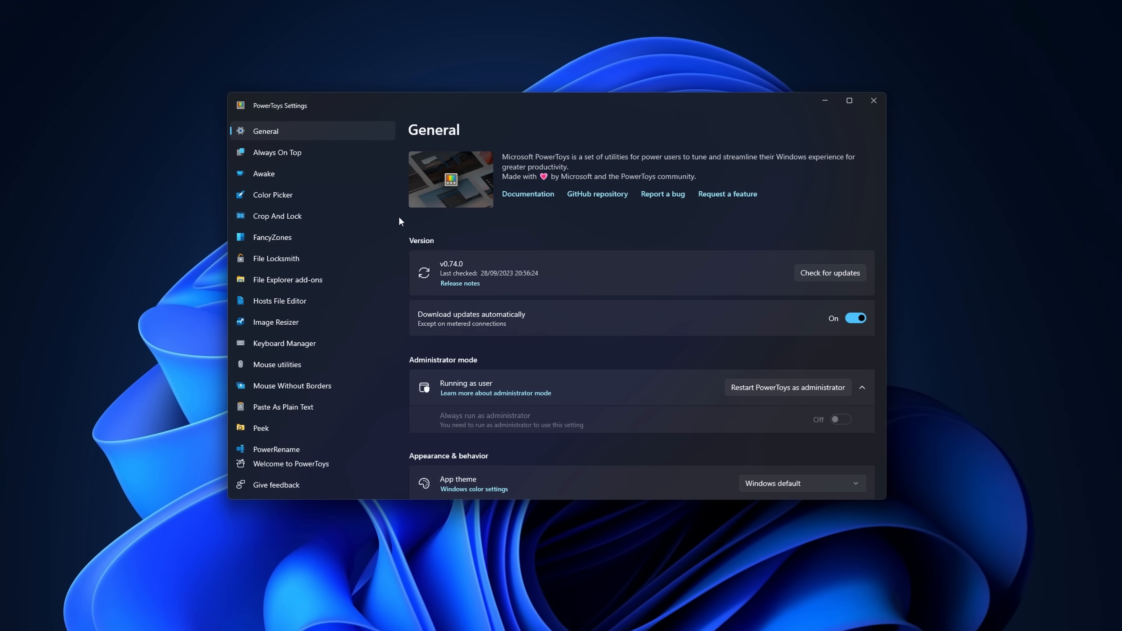
{"action": "left_click", "coordinate": [291, 463]}
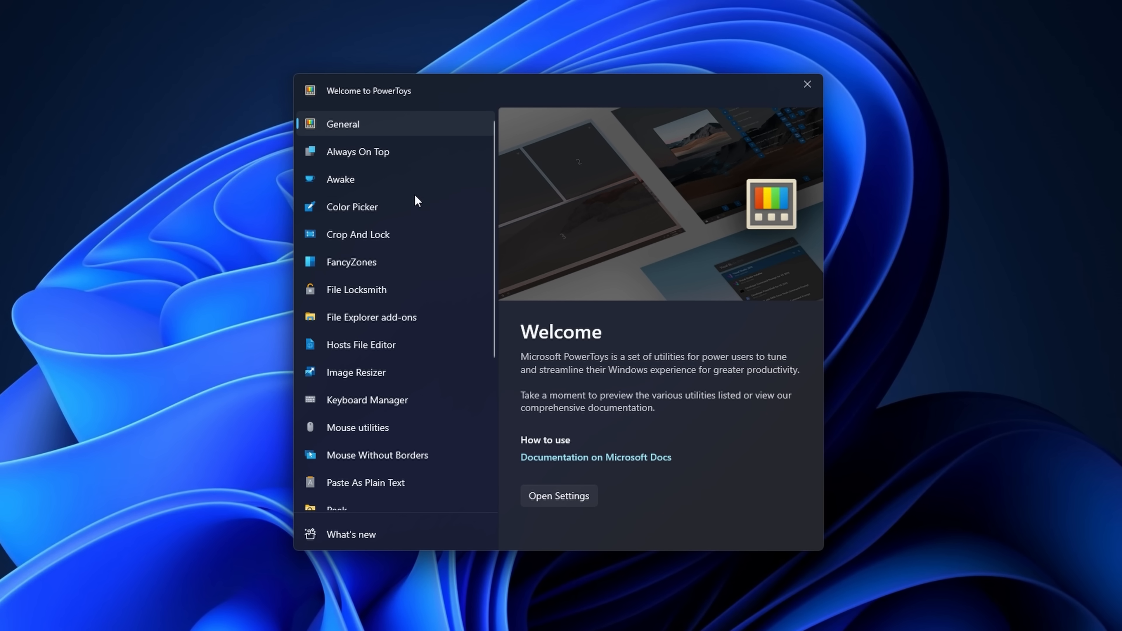
{"action": "mouse_move", "coordinate": [404, 428]}
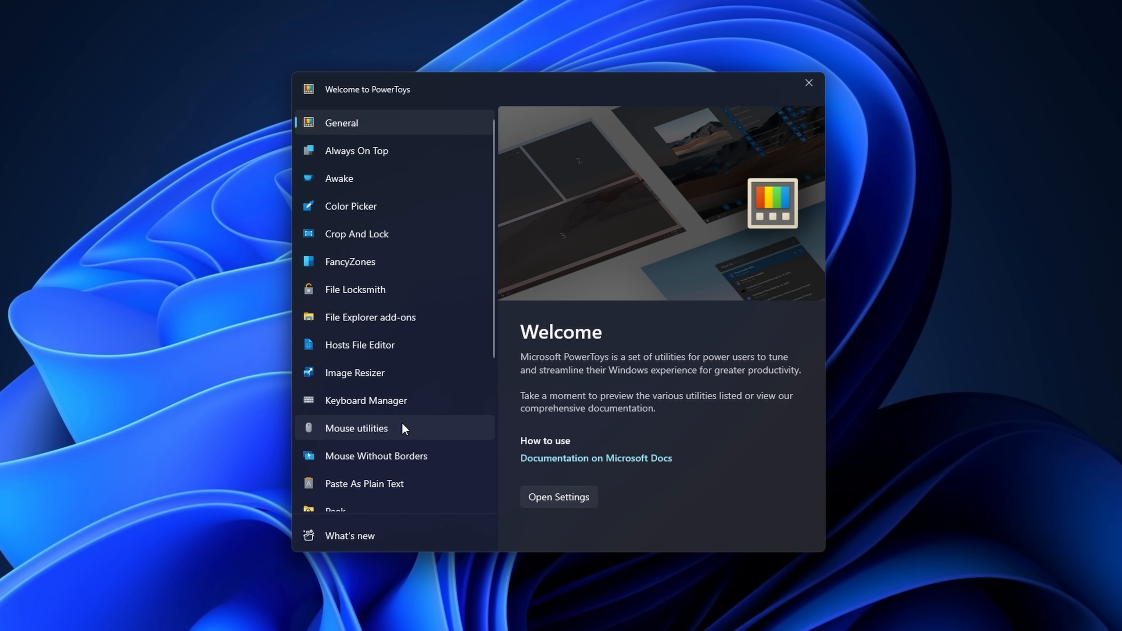
{"action": "scroll", "scroll_direction": "down", "scroll_amount": 3}
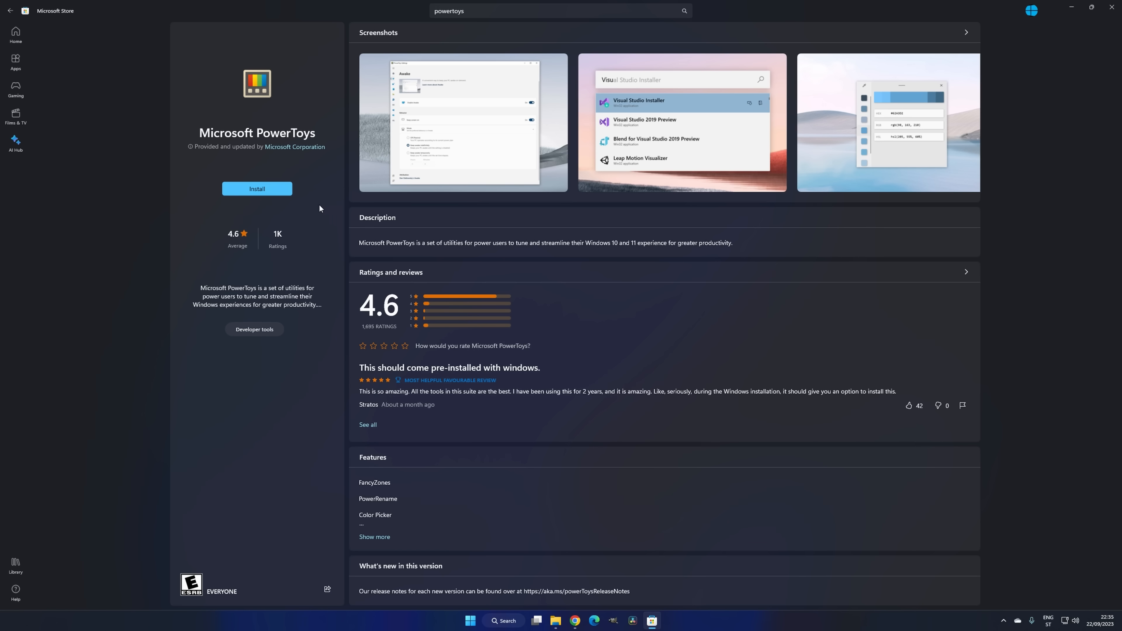
{"action": "left_click", "coordinate": [257, 188]}
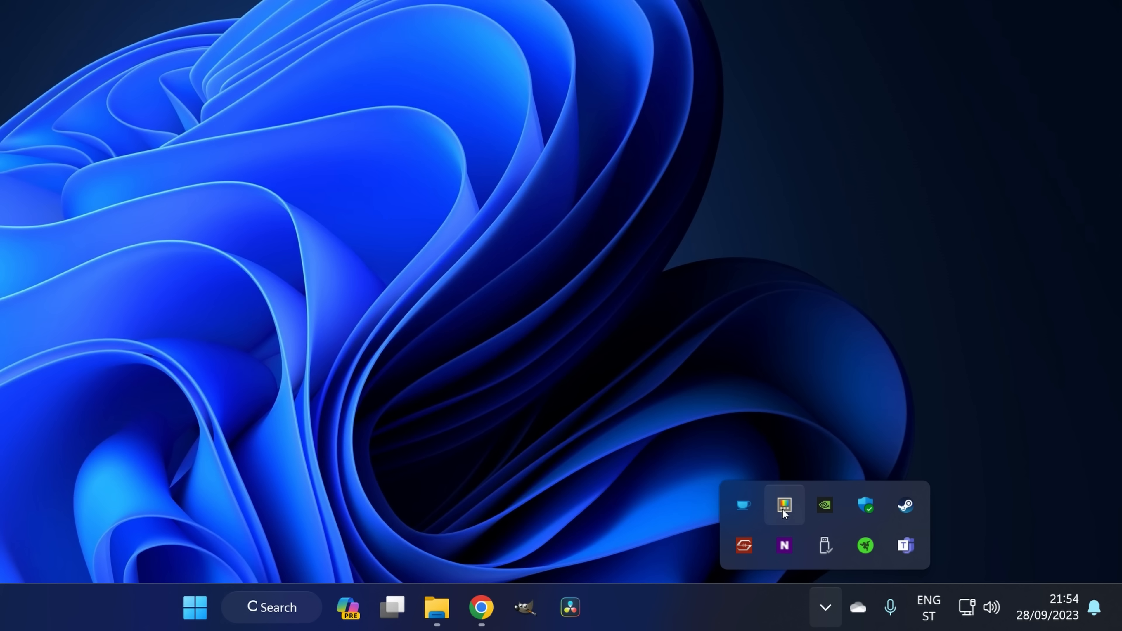
- Show the PowerToys tray shortcuts panel and the welcome guide's Crop And Lock page
{"action": "left_click", "coordinate": [783, 504]}
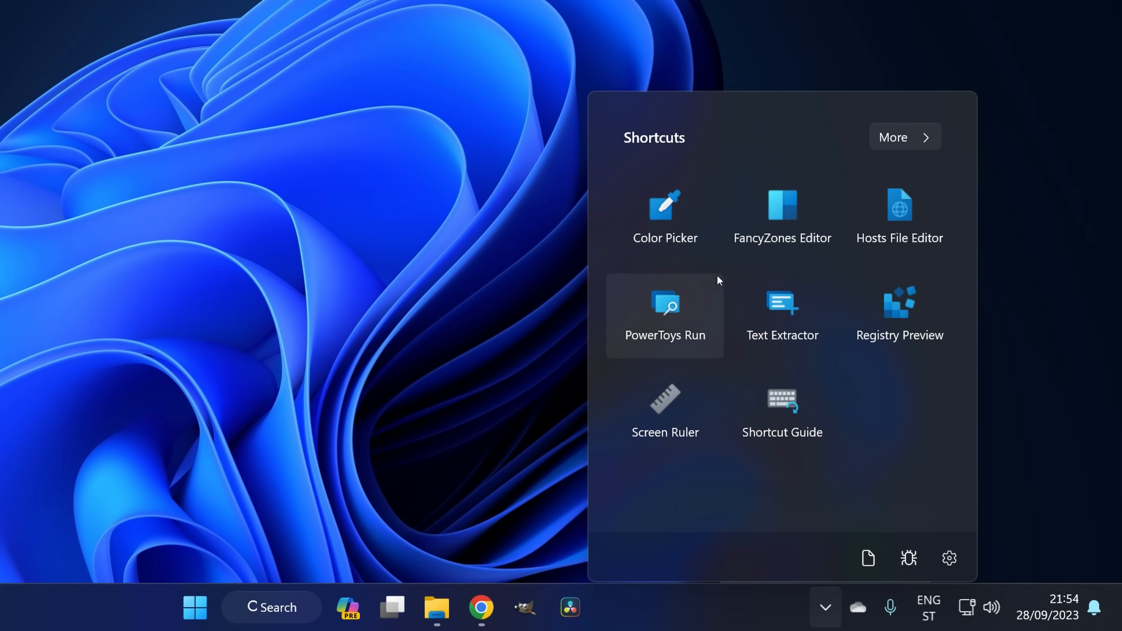
{"action": "left_click", "coordinate": [903, 136]}
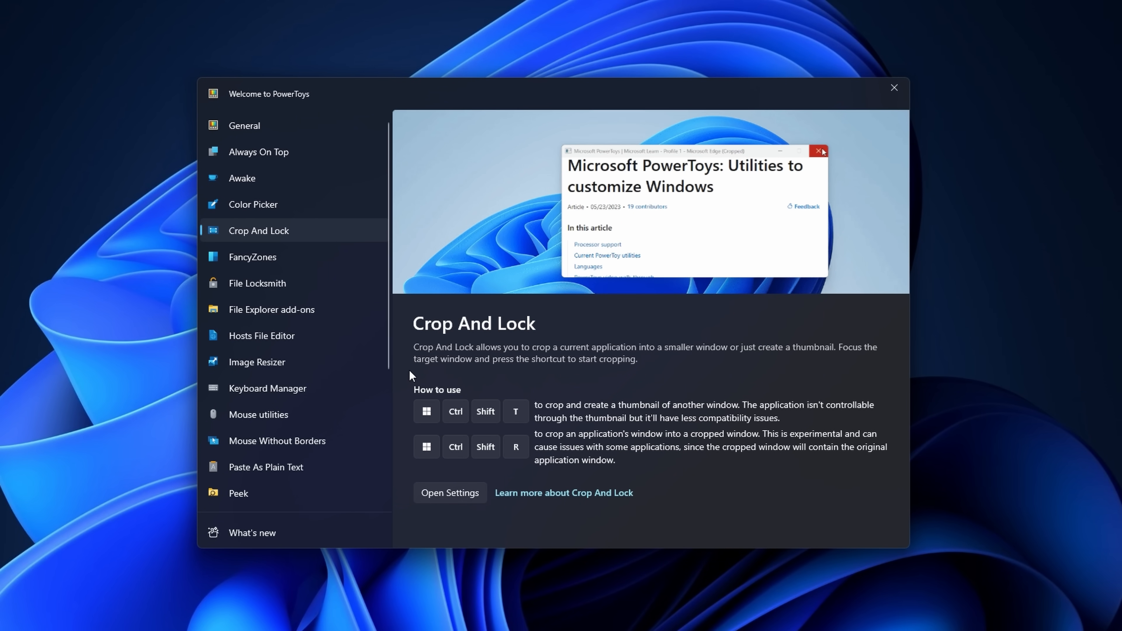
- Crop the audio library Explorer window with Win+Ctrl+Shift+R, browse it to This PC, then restore it
{"action": "left_click", "coordinate": [818, 151]}
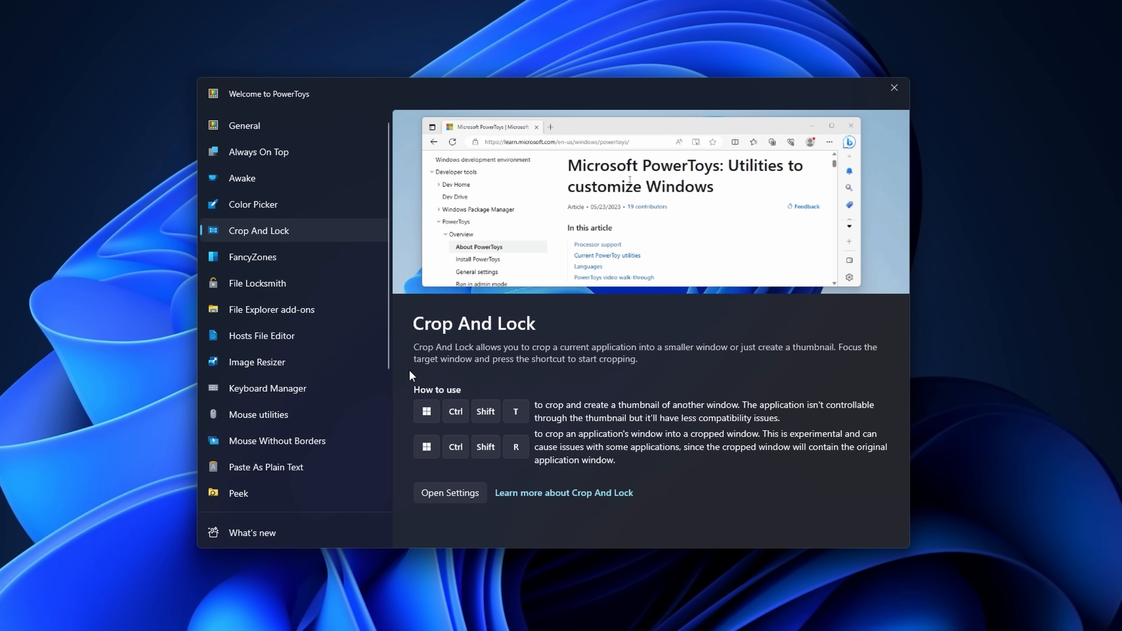
{"action": "left_click", "coordinate": [893, 87]}
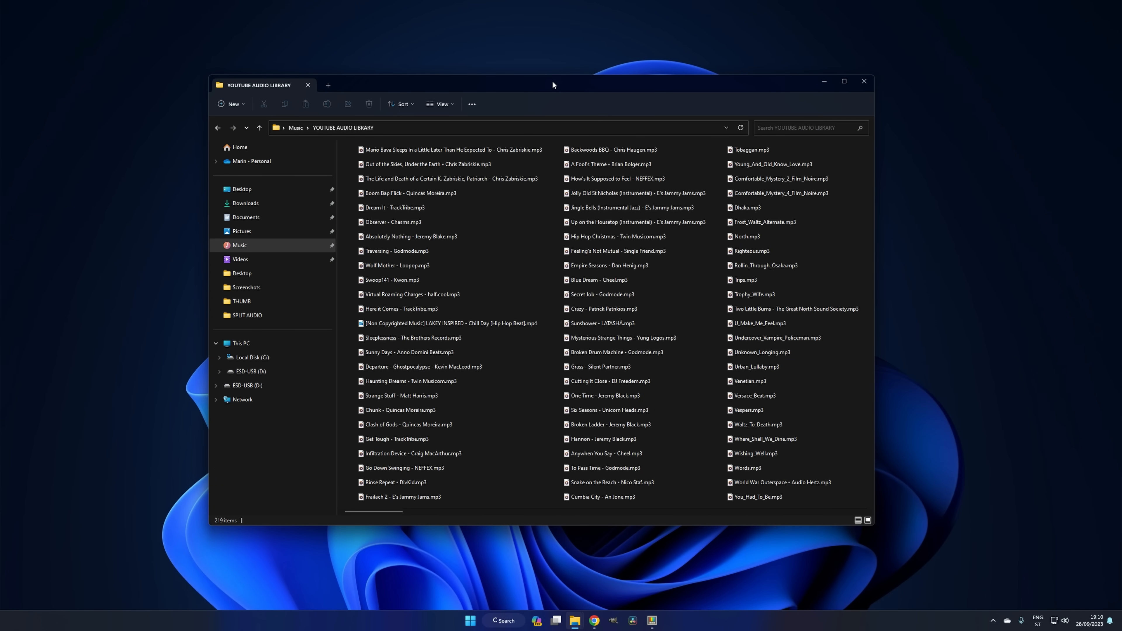
{"action": "key", "text": "Win+Ctrl+Shift+R"}
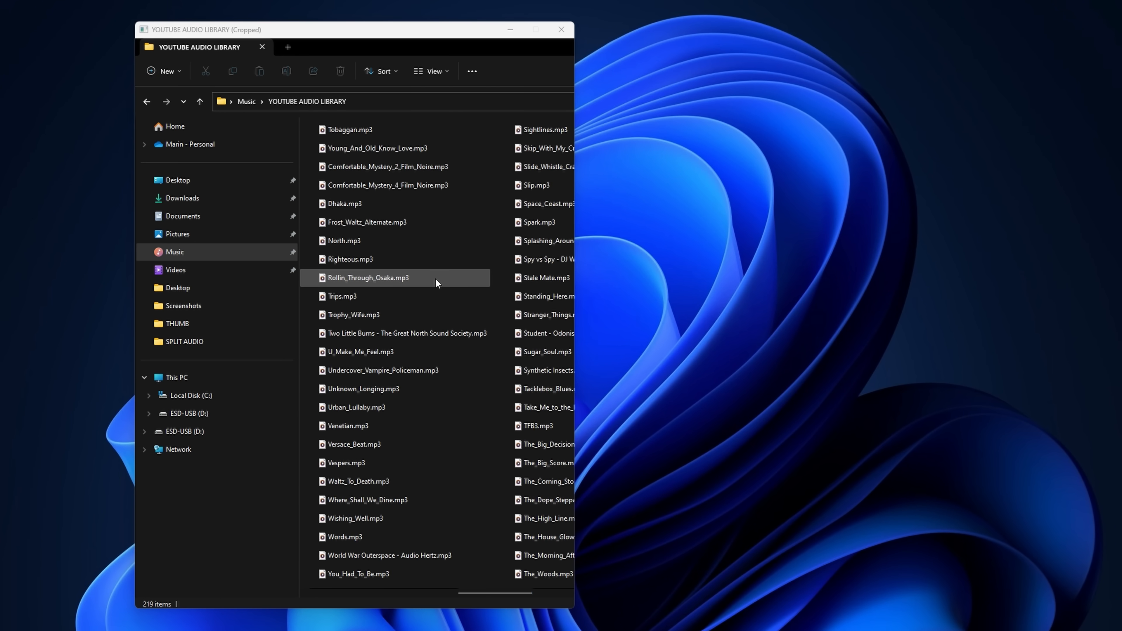
{"action": "left_click", "coordinate": [176, 377]}
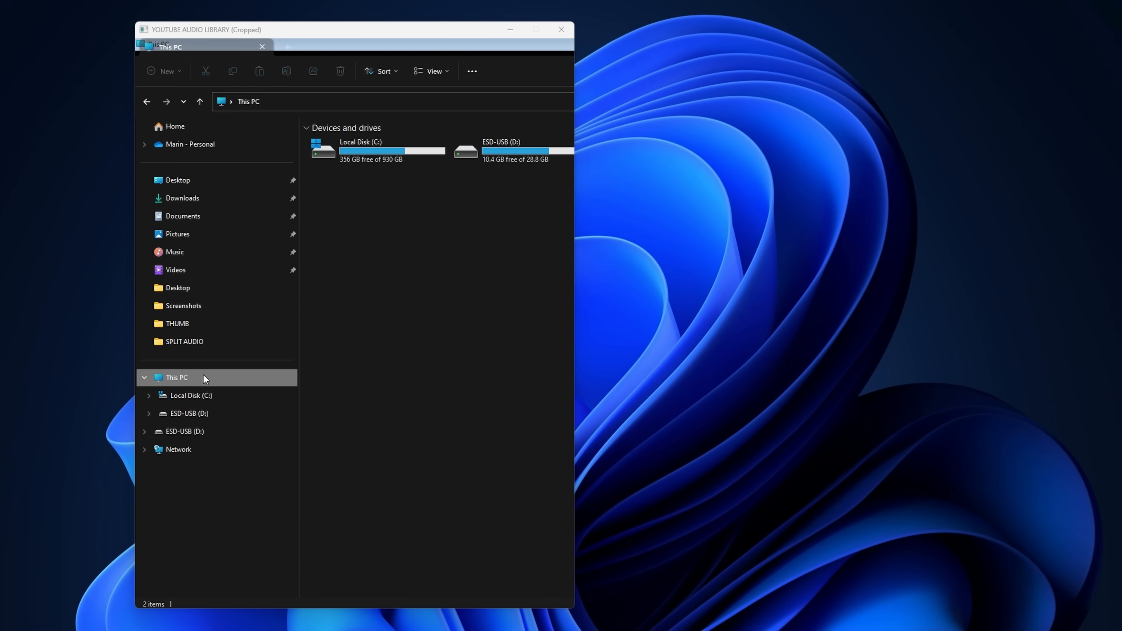
{"action": "mouse_move", "coordinate": [570, 175]}
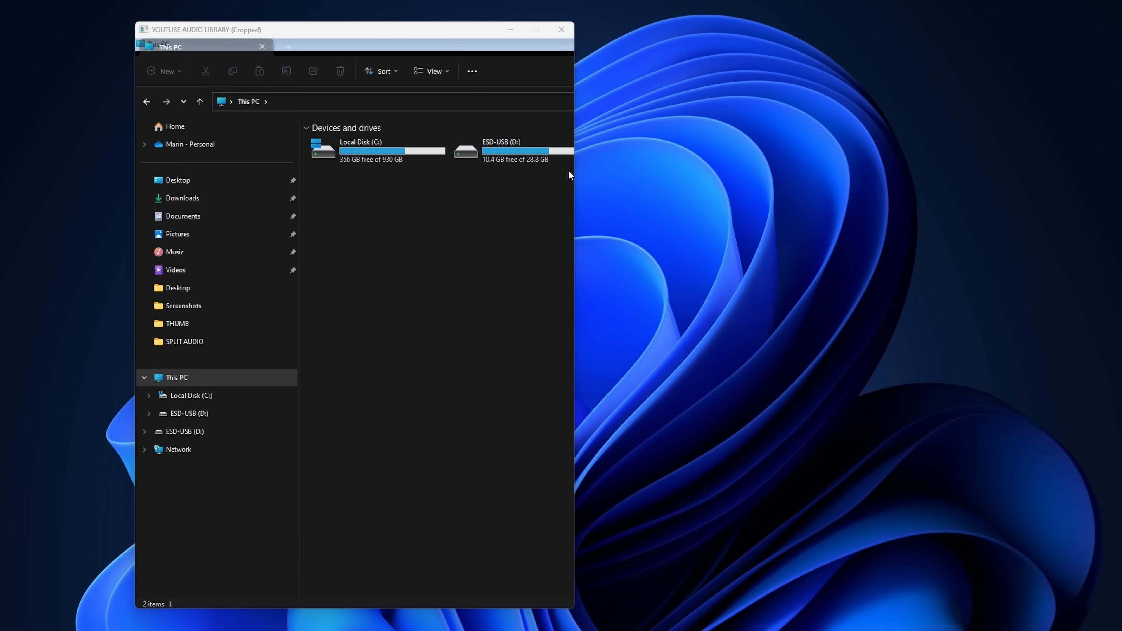
{"action": "mouse_move", "coordinate": [578, 175]}
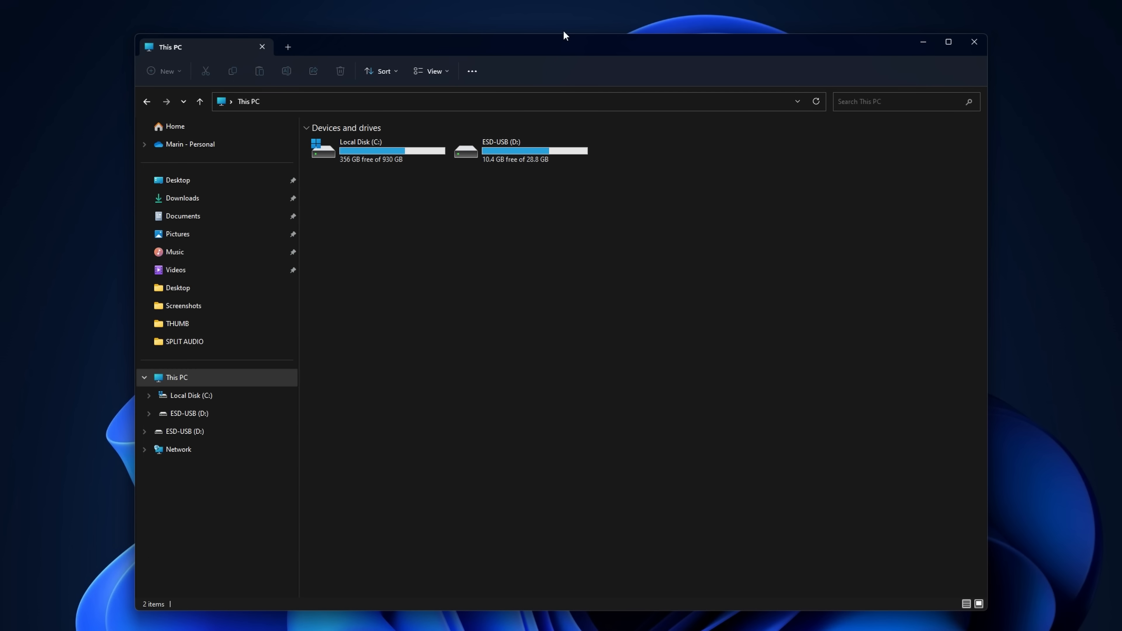
{"action": "mouse_move", "coordinate": [606, 84]}
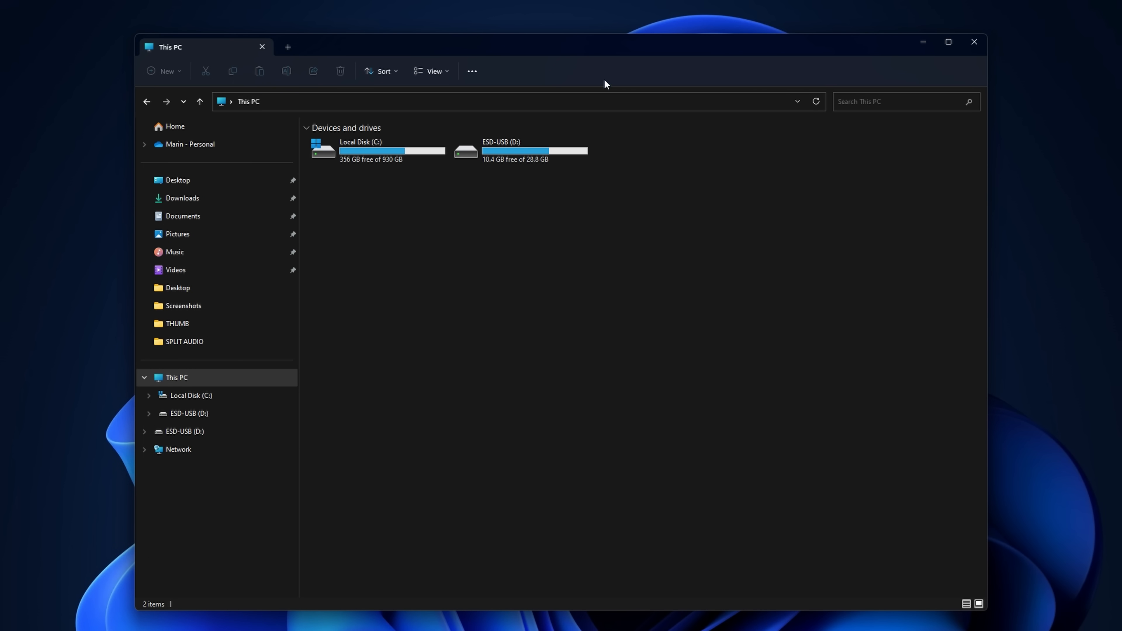
{"action": "key", "text": "Win+Ctrl+Shift+R"}
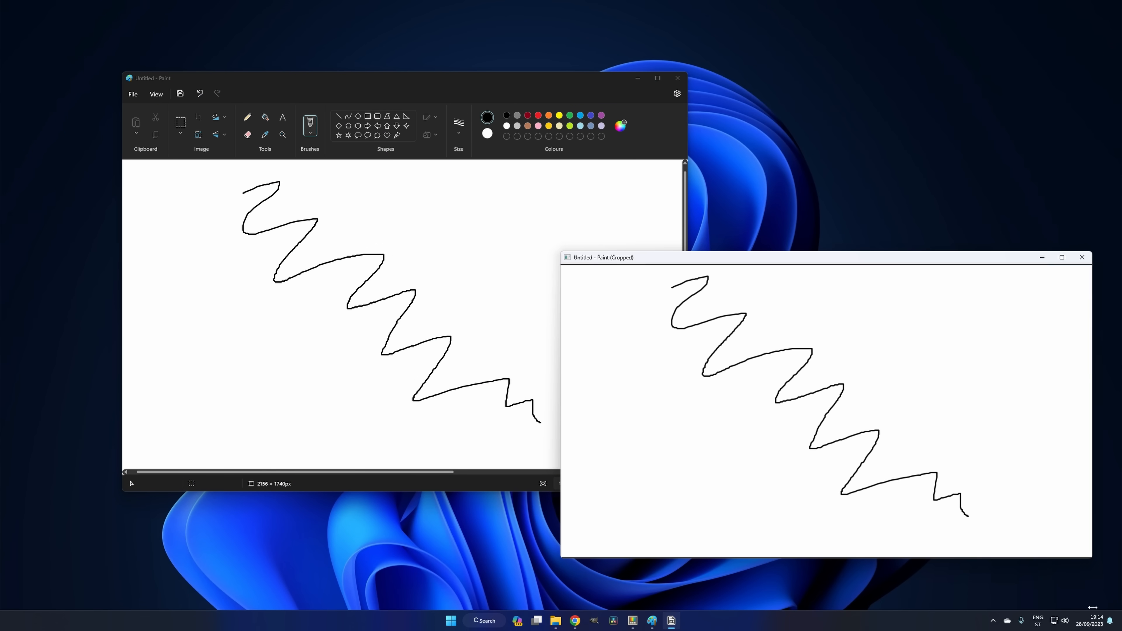
{"action": "mouse_move", "coordinate": [549, 180]}
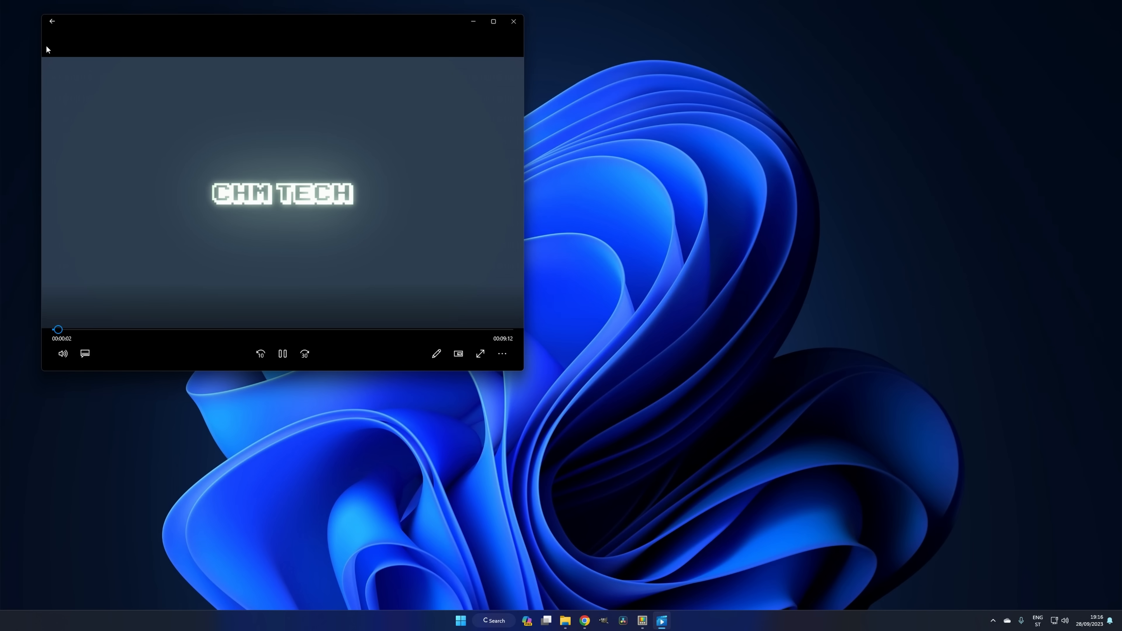
- Create a cropped thumbnail of the video player window with Win+Ctrl+Shift+T
{"action": "key", "text": "Win+Ctrl+Shift+T"}
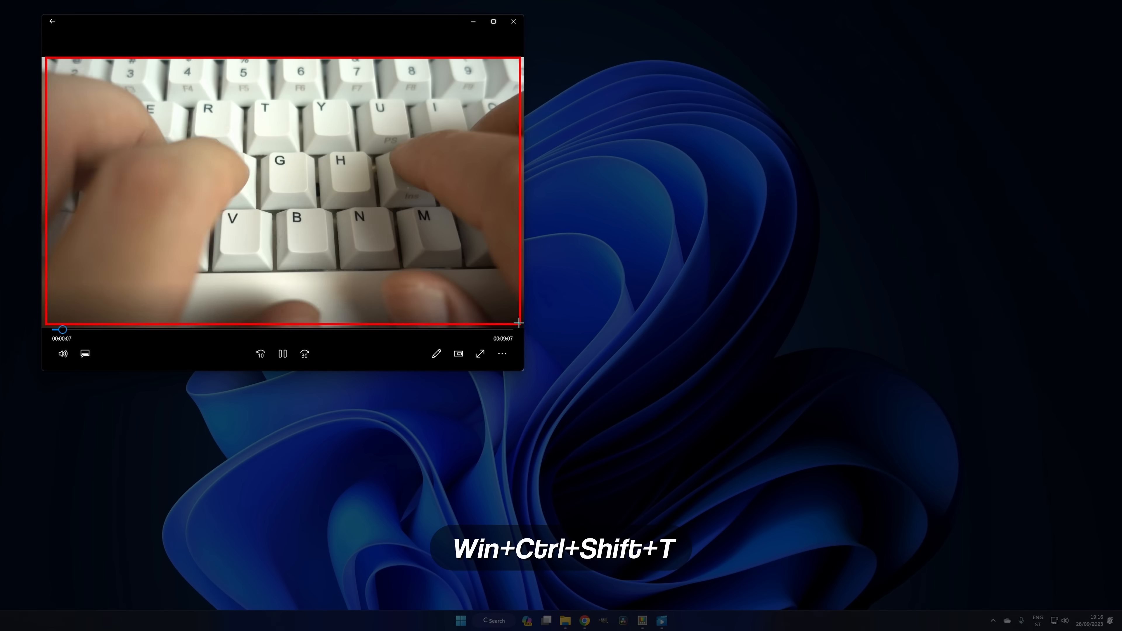
{"action": "key", "text": "Win+Ctrl+Shift+T"}
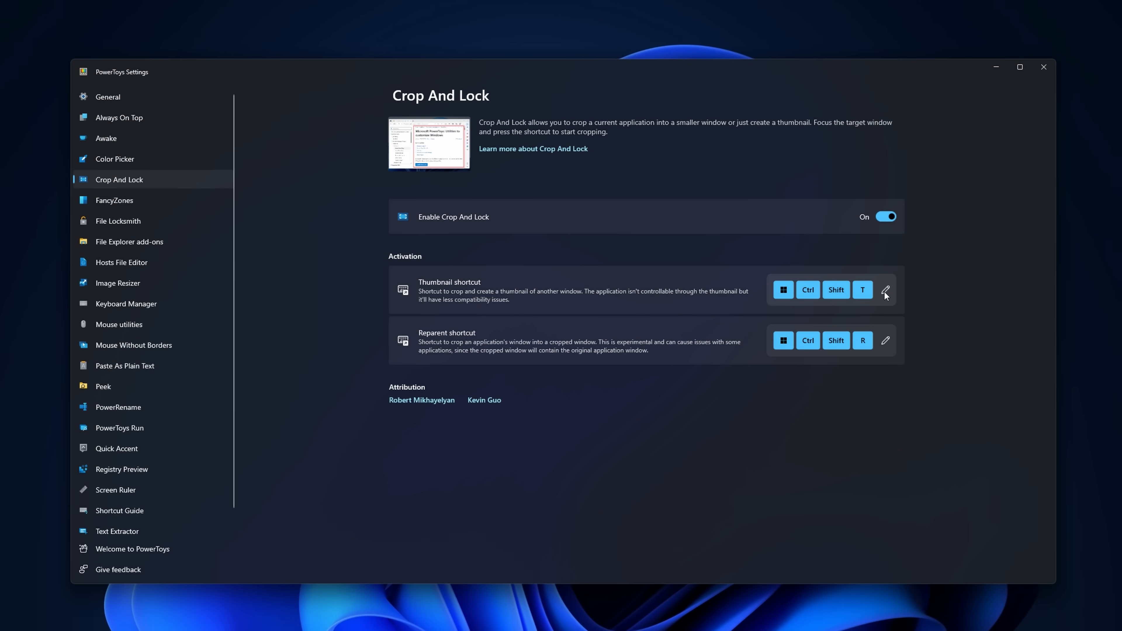
- Review the Crop And Lock thumbnail shortcut, keep it unchanged, and show the Mouse utilities settings
{"action": "left_click", "coordinate": [885, 289]}
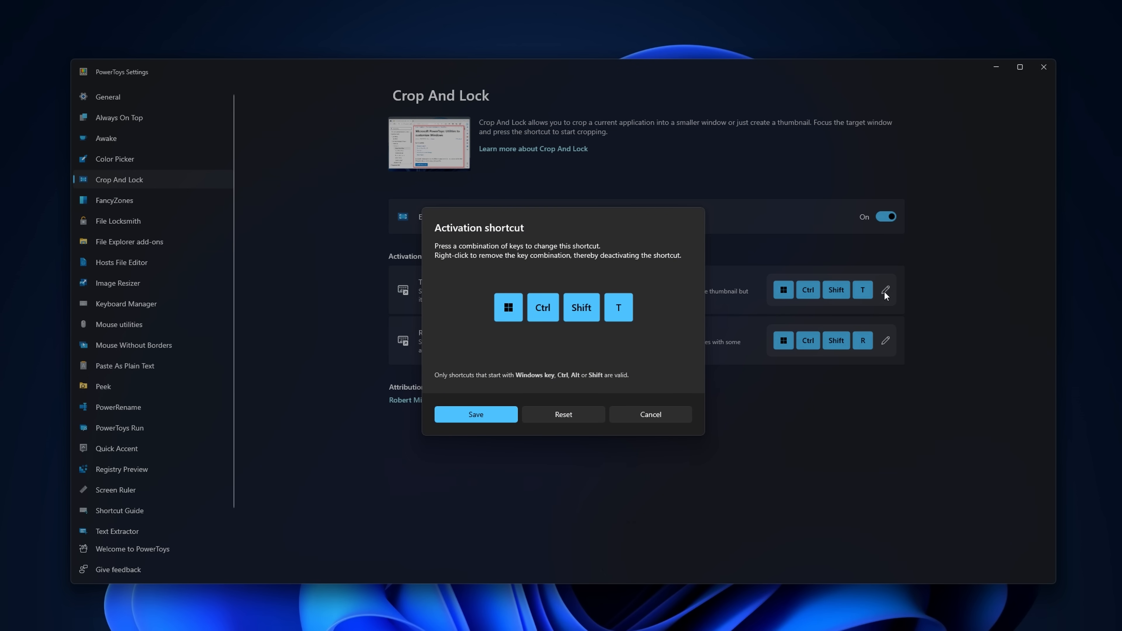
{"action": "mouse_move", "coordinate": [871, 301]}
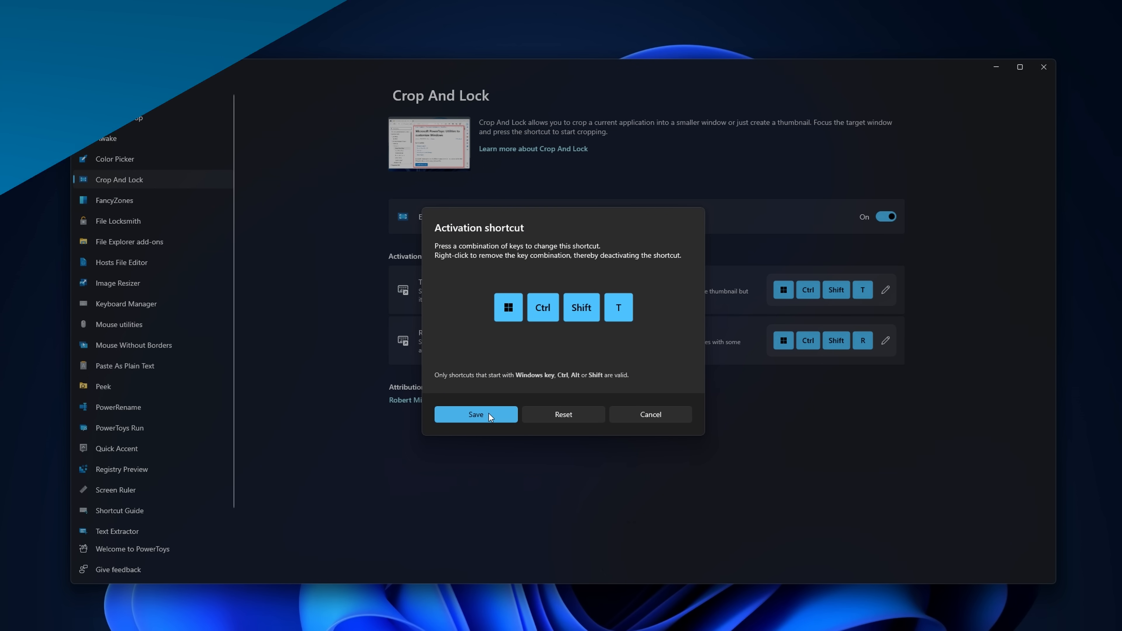
{"action": "left_click", "coordinate": [475, 414]}
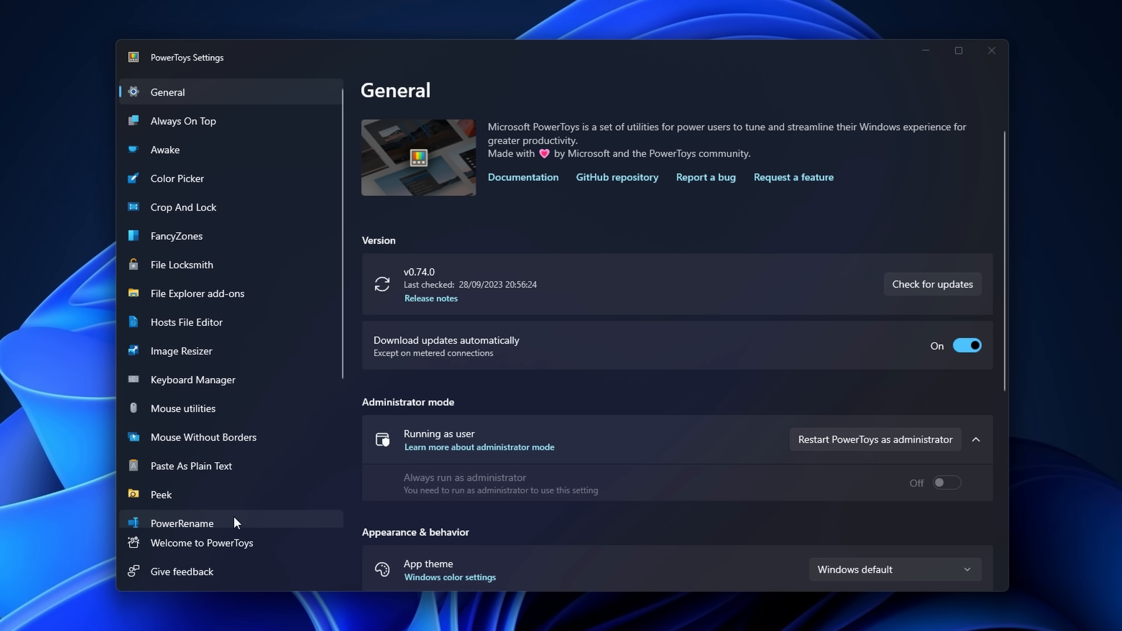
{"action": "scroll", "scroll_direction": "down", "scroll_amount": 3}
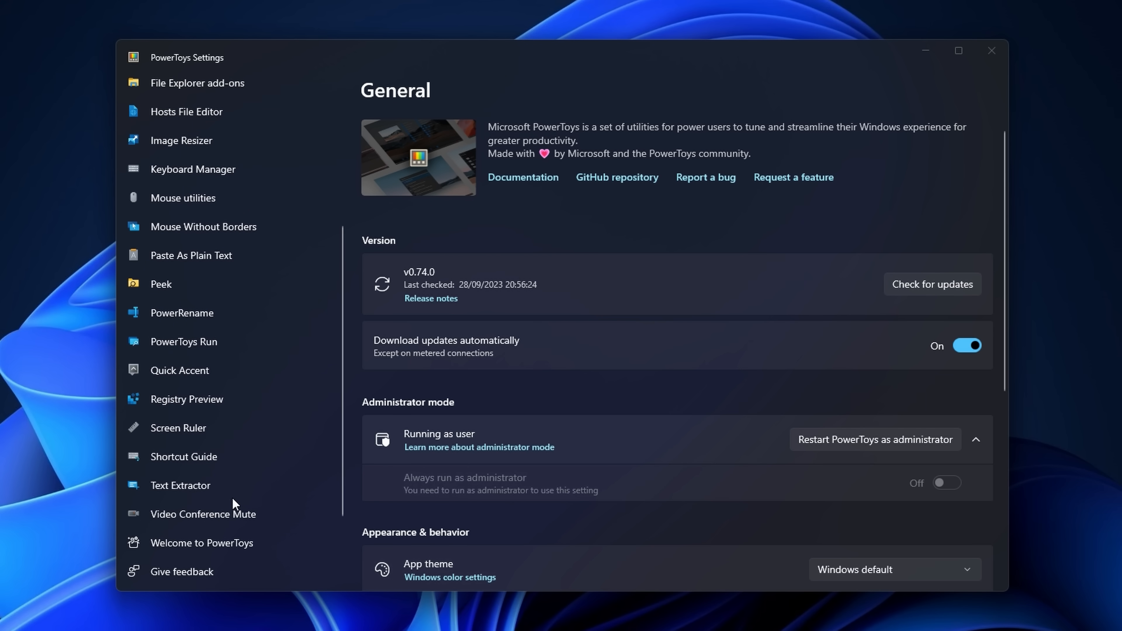
{"action": "left_click", "coordinate": [182, 198]}
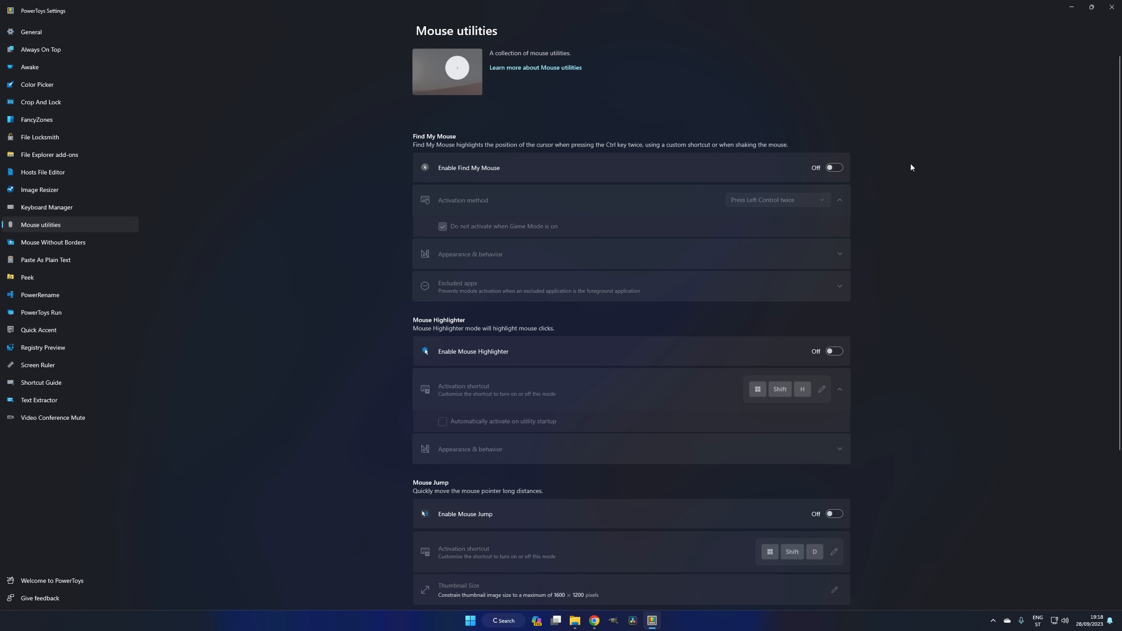
- Switch Quick Accent off from the tray flyout's all-apps toggle list
{"action": "left_click", "coordinate": [832, 167]}
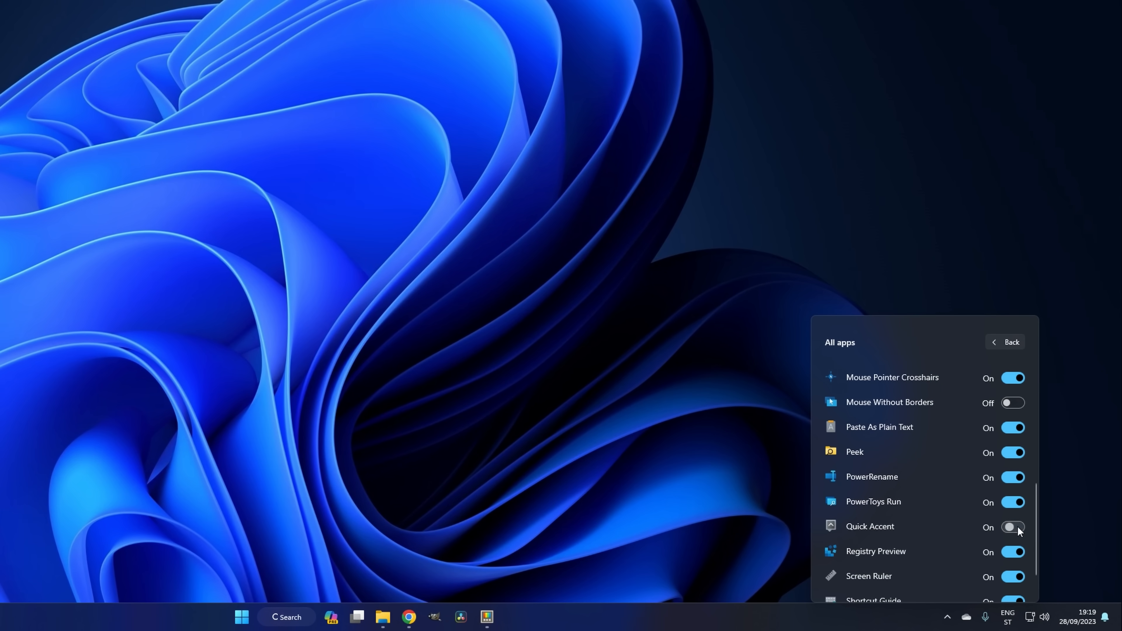
{"action": "left_click", "coordinate": [1013, 527]}
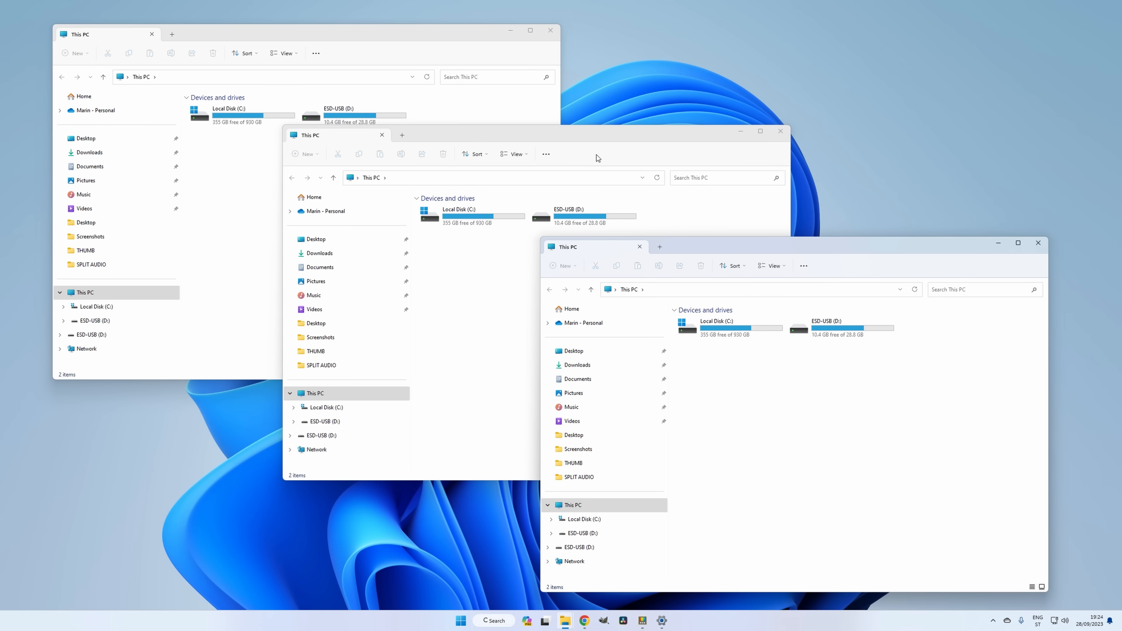
- Pin the middle This PC window Always On Top with Win+Ctrl+T
{"action": "left_click", "coordinate": [577, 135]}
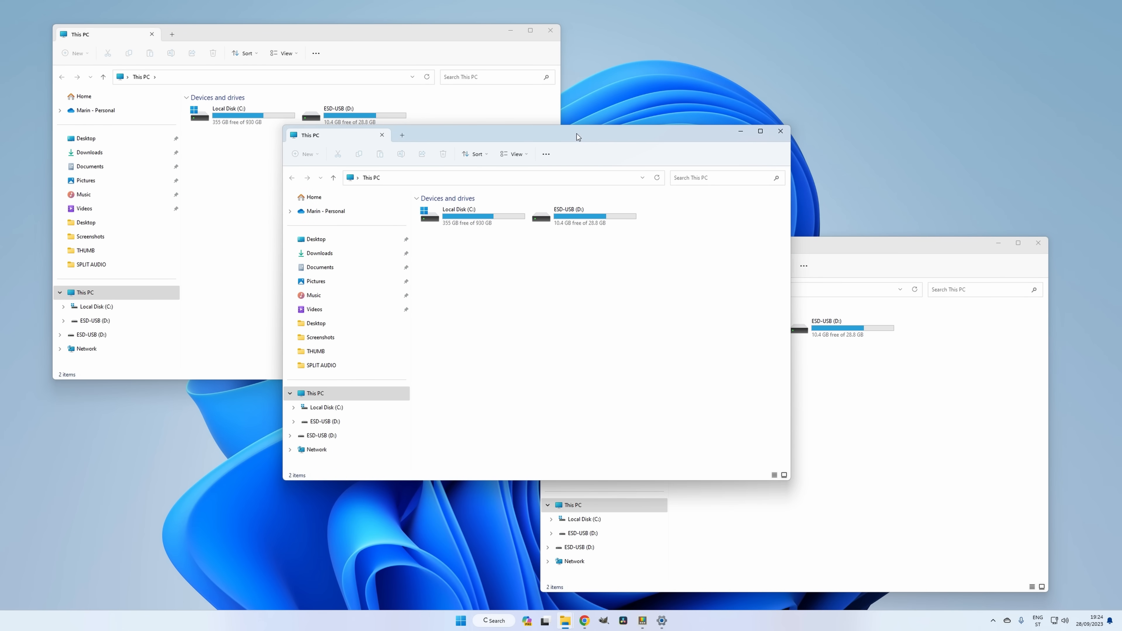
{"action": "key", "text": "win+ctrl+t"}
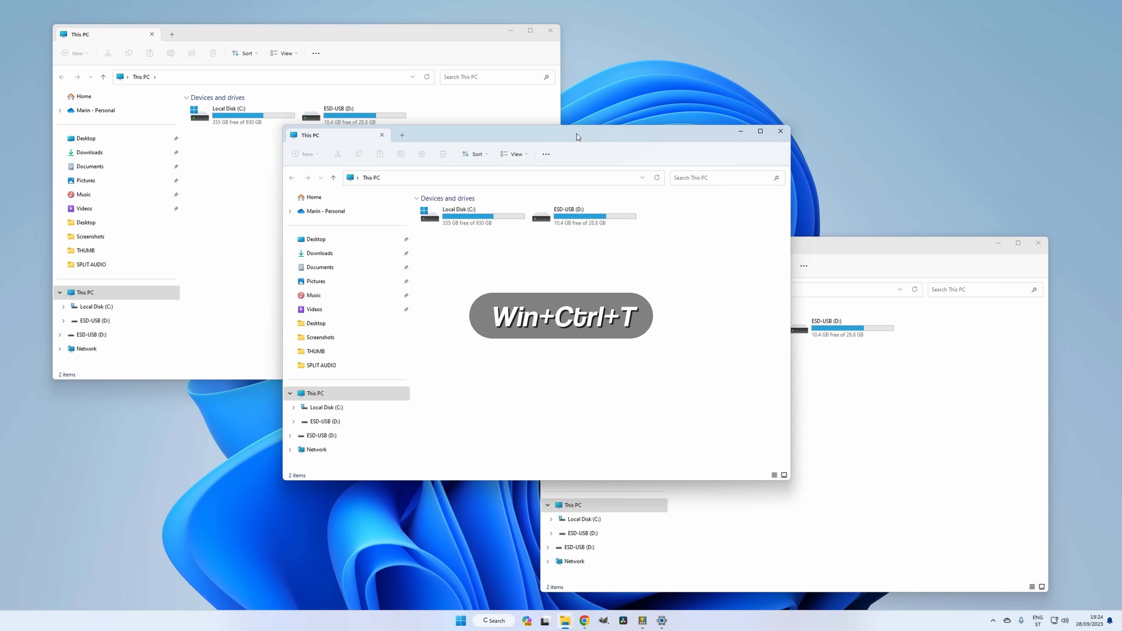
{"action": "key", "text": "Win+Ctrl+T"}
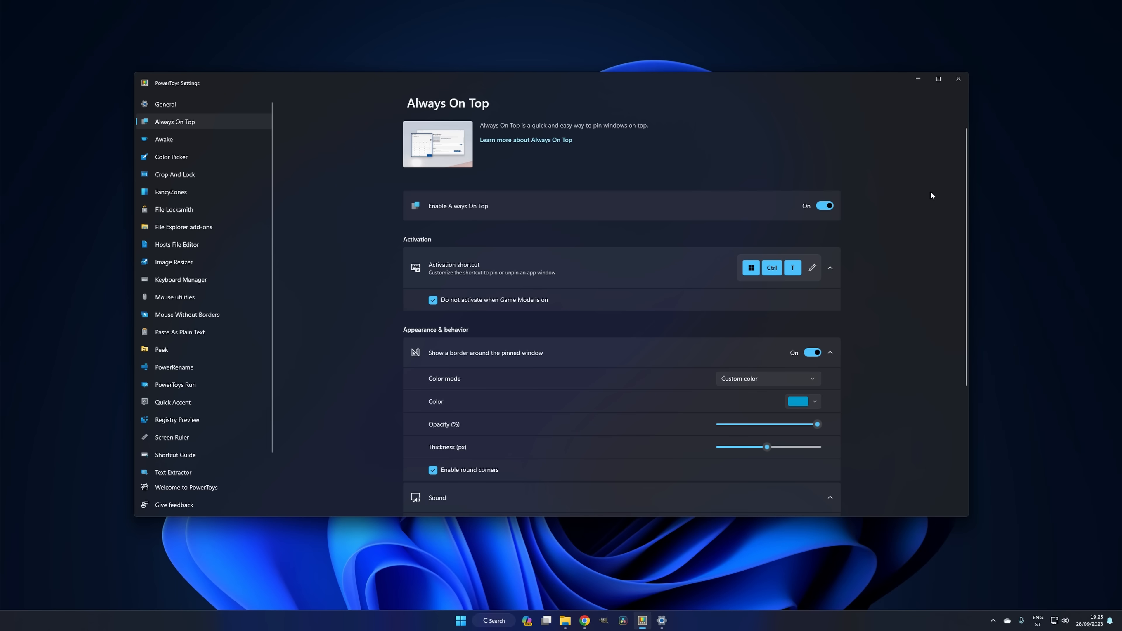
- Set the Always On Top border to the custom turquoise colour #0099CC
{"action": "scroll", "scroll_direction": "down", "scroll_amount": 3}
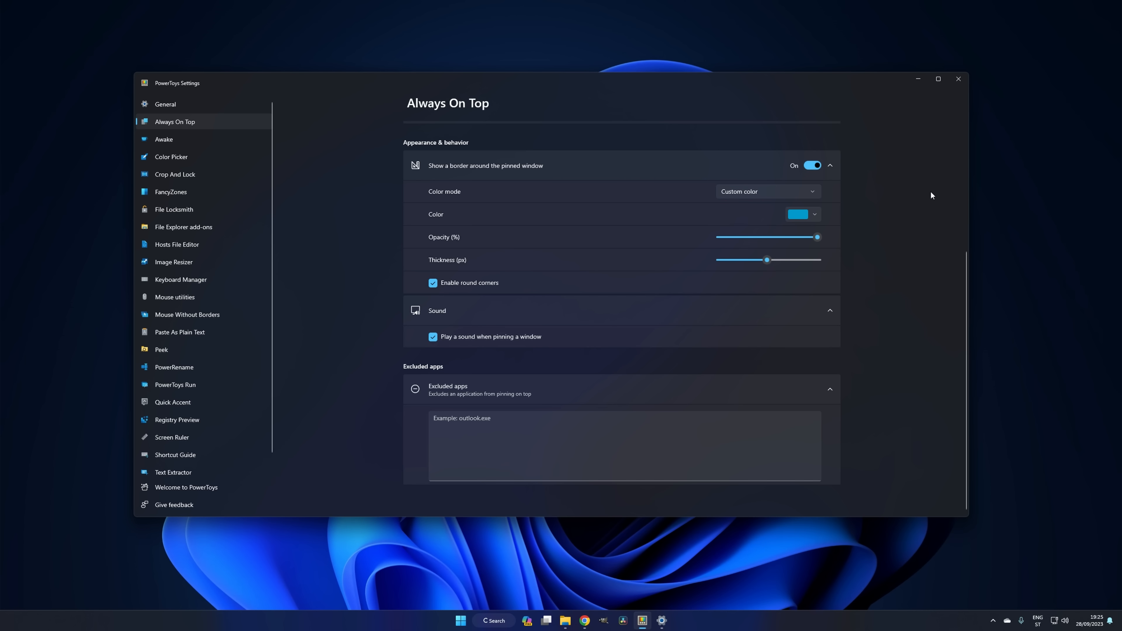
{"action": "left_click", "coordinate": [801, 214]}
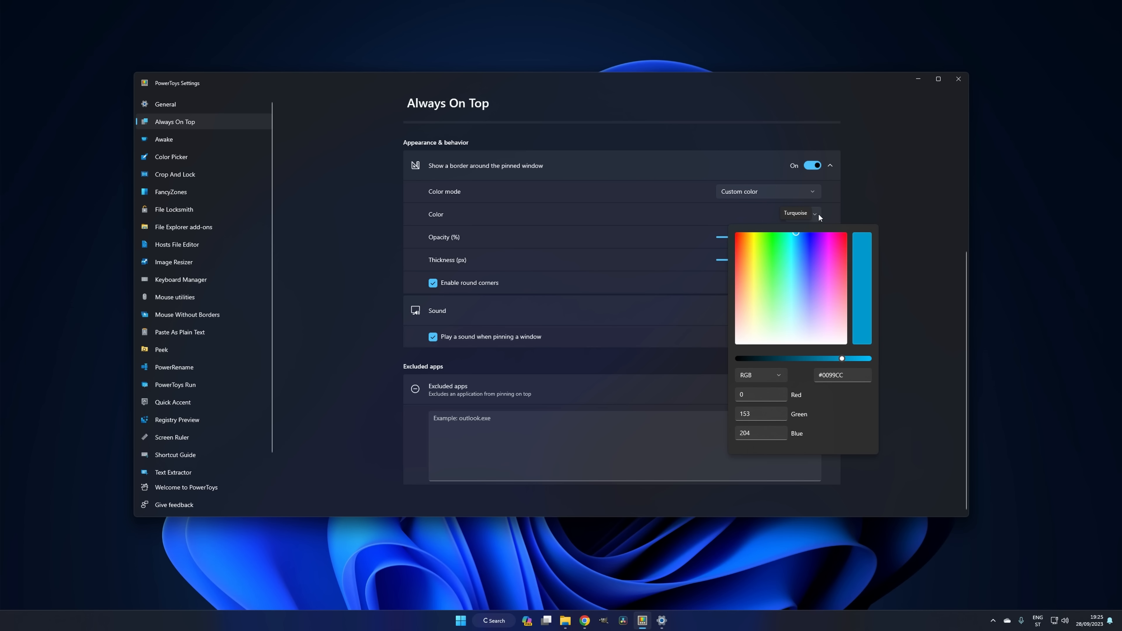
{"action": "left_click", "coordinate": [812, 165]}
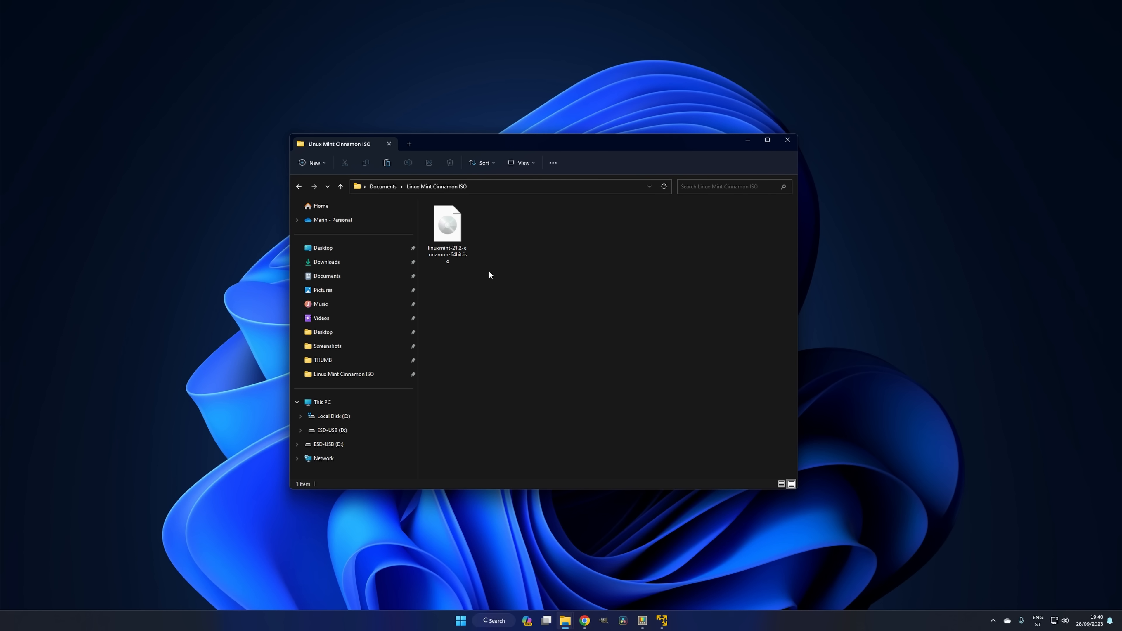
- Run File Locksmith's 'What's using this file?' on linuxmint-21.2-cinnamon-64bit.iso from its full context menu
{"action": "right_click", "coordinate": [447, 225]}
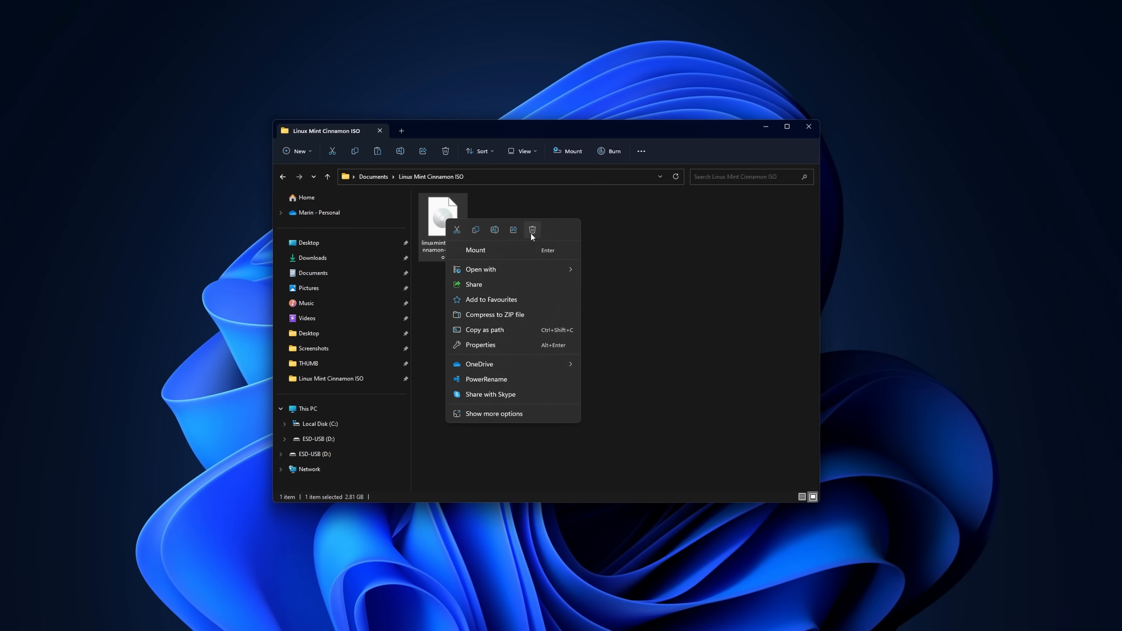
{"action": "left_click", "coordinate": [532, 230]}
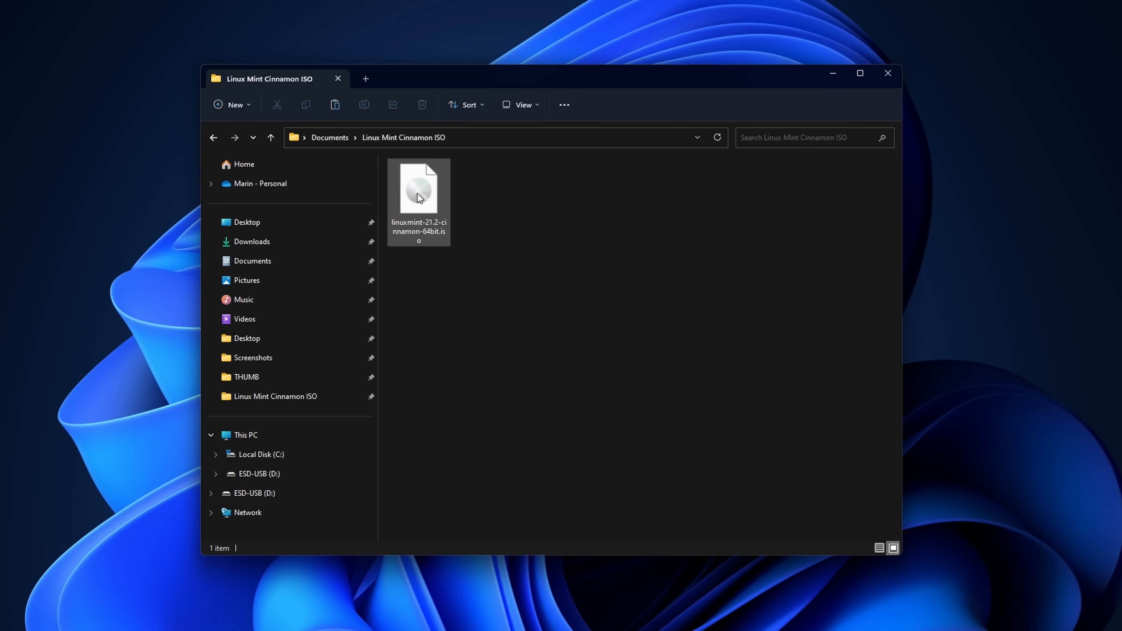
{"action": "right_click", "coordinate": [418, 189]}
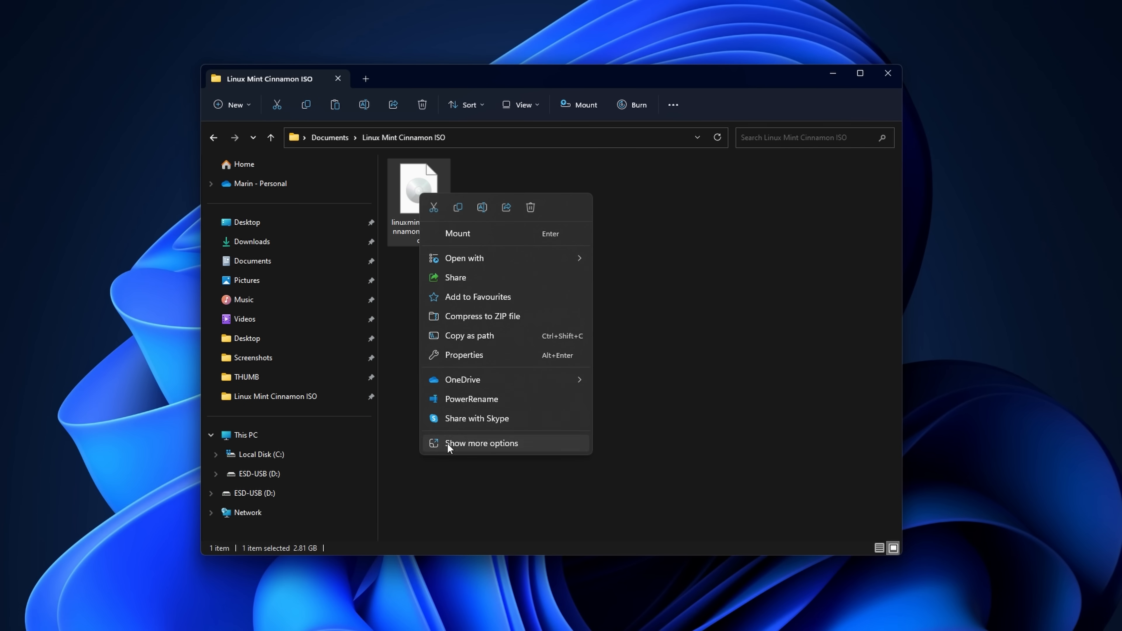
{"action": "left_click", "coordinate": [481, 443]}
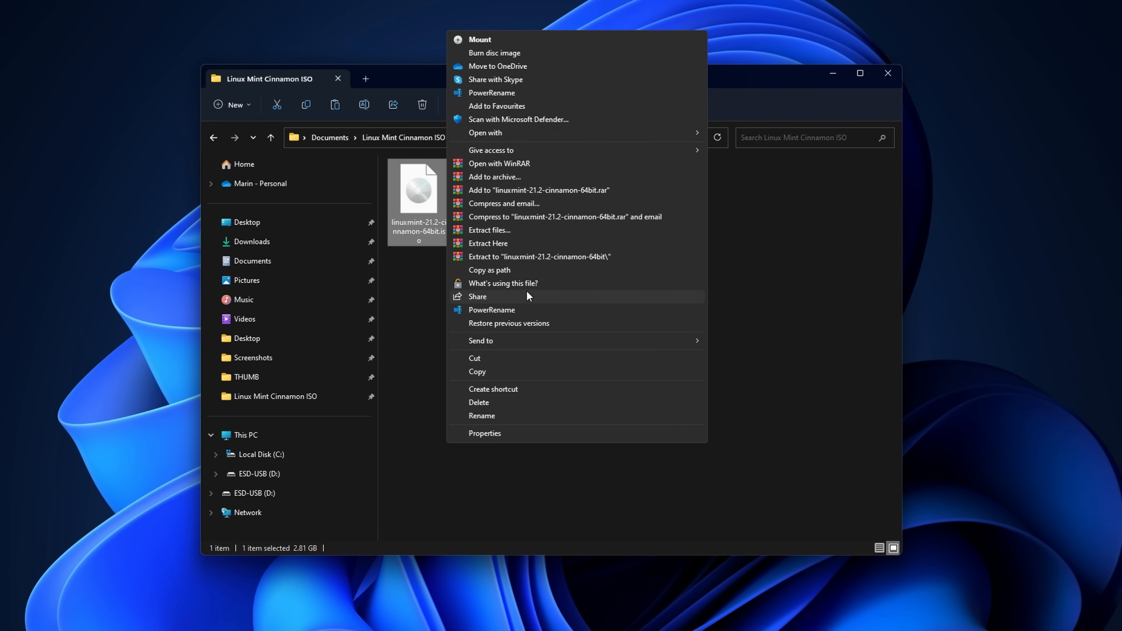
{"action": "left_click", "coordinate": [504, 284]}
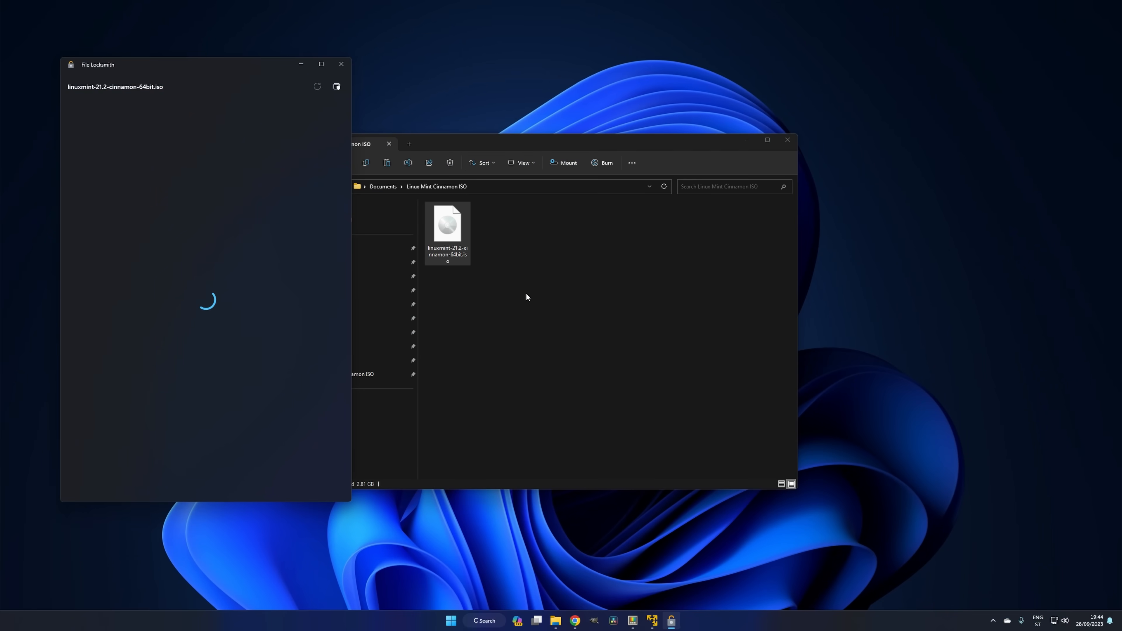
- Rescan as administrator, reveal vmware-vmx.exe holding the ISO, and end that process
{"action": "left_click", "coordinate": [337, 86]}
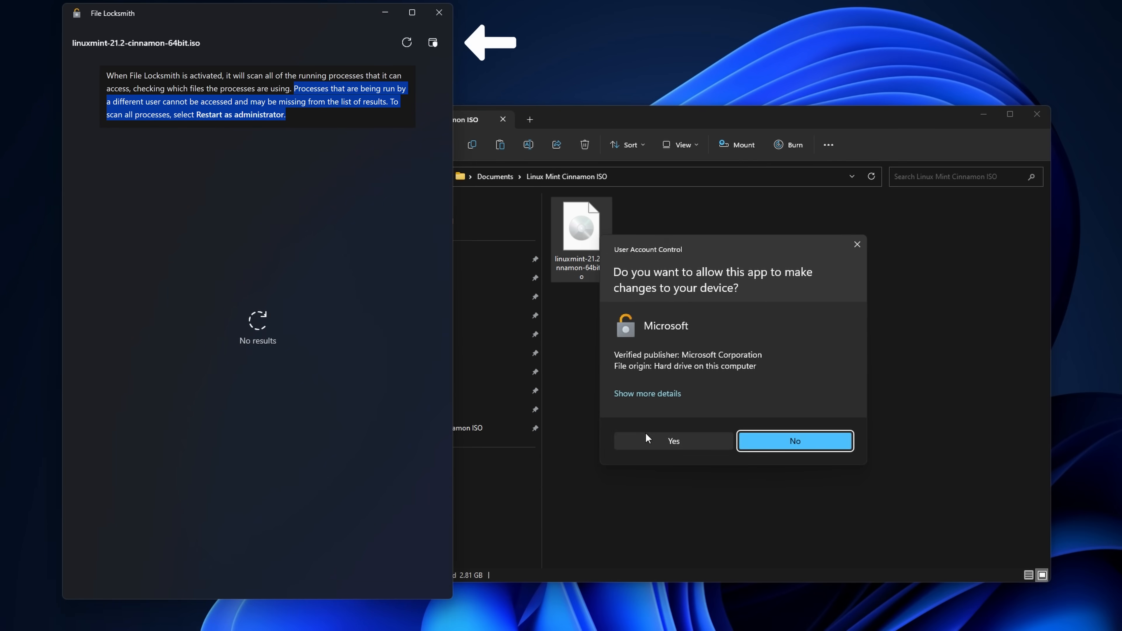
{"action": "left_click", "coordinate": [673, 440]}
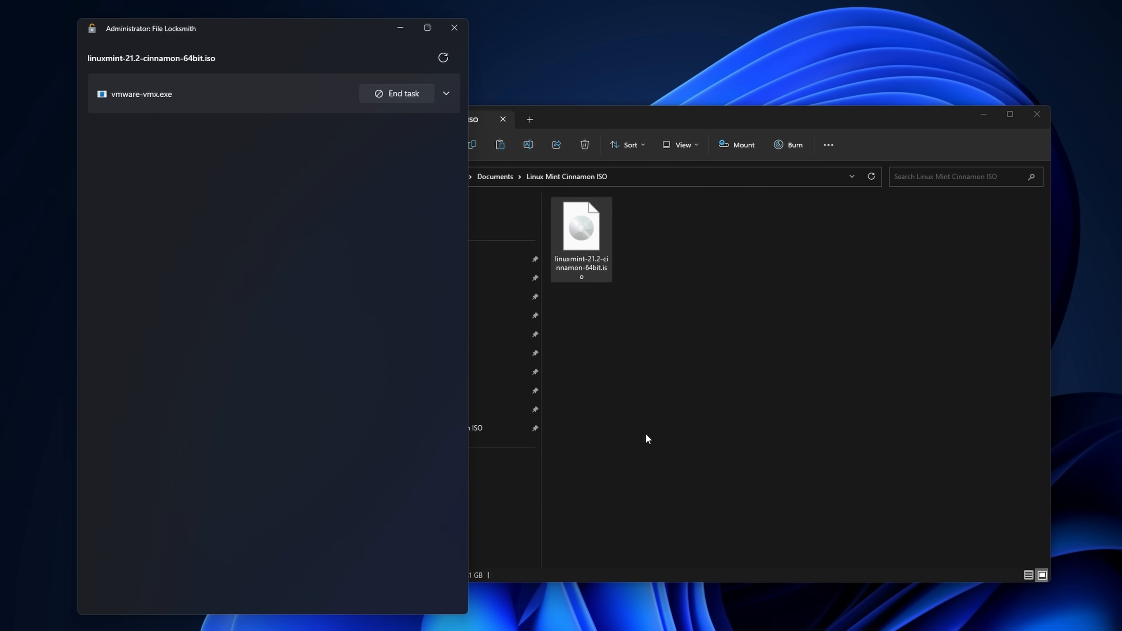
{"action": "left_click", "coordinate": [444, 94]}
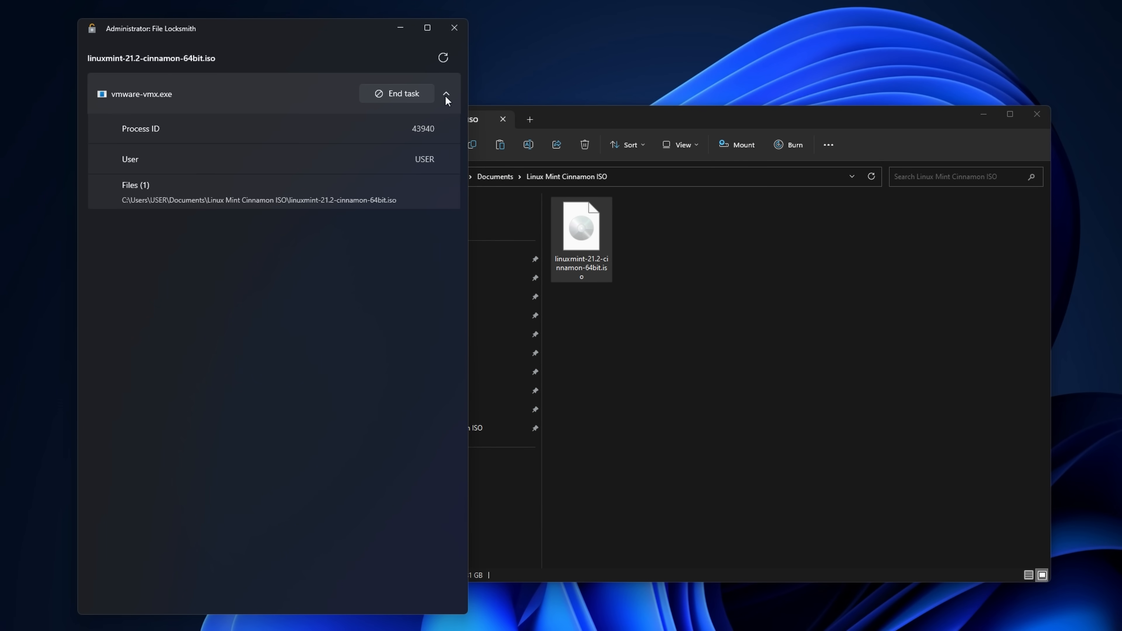
{"action": "mouse_move", "coordinate": [401, 106]}
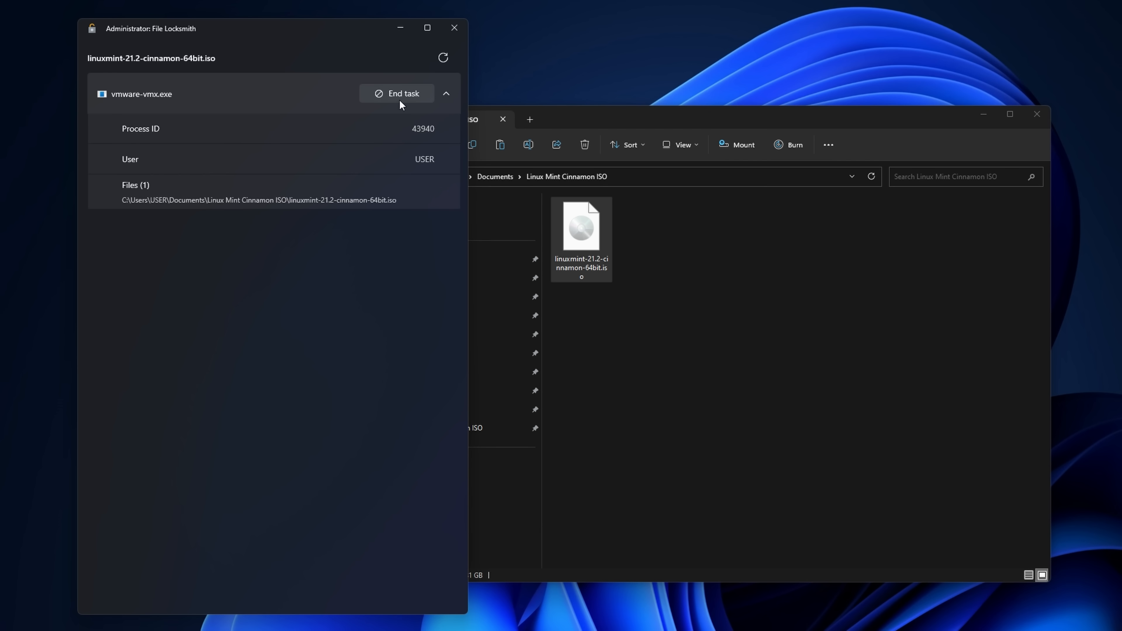
{"action": "left_click", "coordinate": [396, 93]}
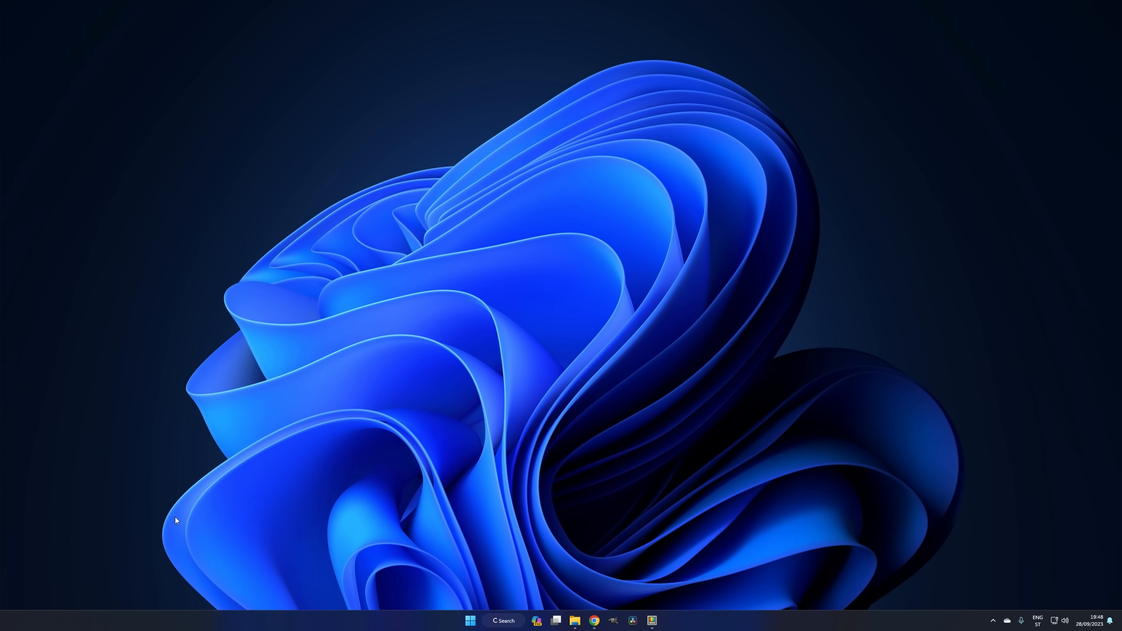
{"action": "mouse_move", "coordinate": [224, 507]}
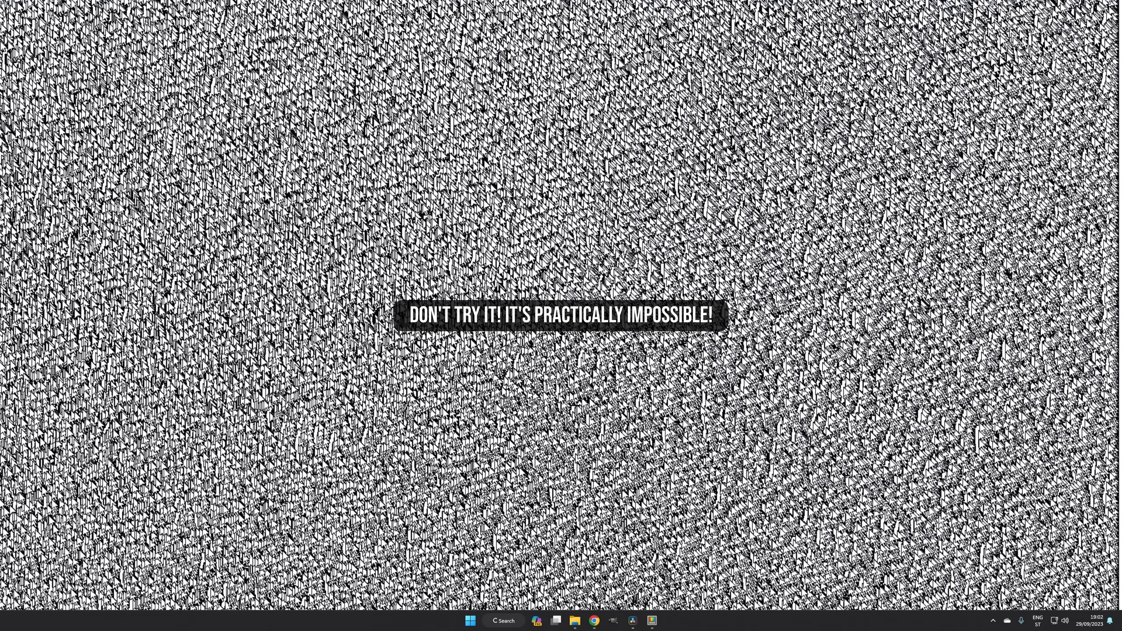
- Return from the full-screen noise image to PowerToys Settings' Mouse utilities page
{"action": "left_click", "coordinate": [632, 620]}
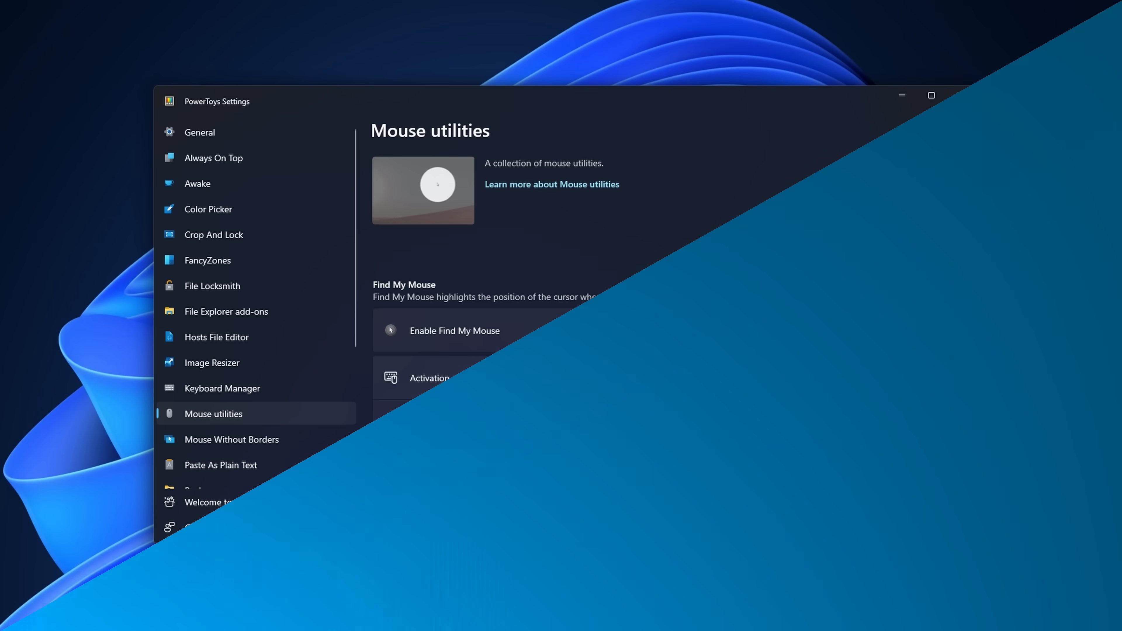
- Enable Find My Mouse, test its spotlight with Ctrl, and expand Appearance & behavior options
{"action": "left_click", "coordinate": [937, 330]}
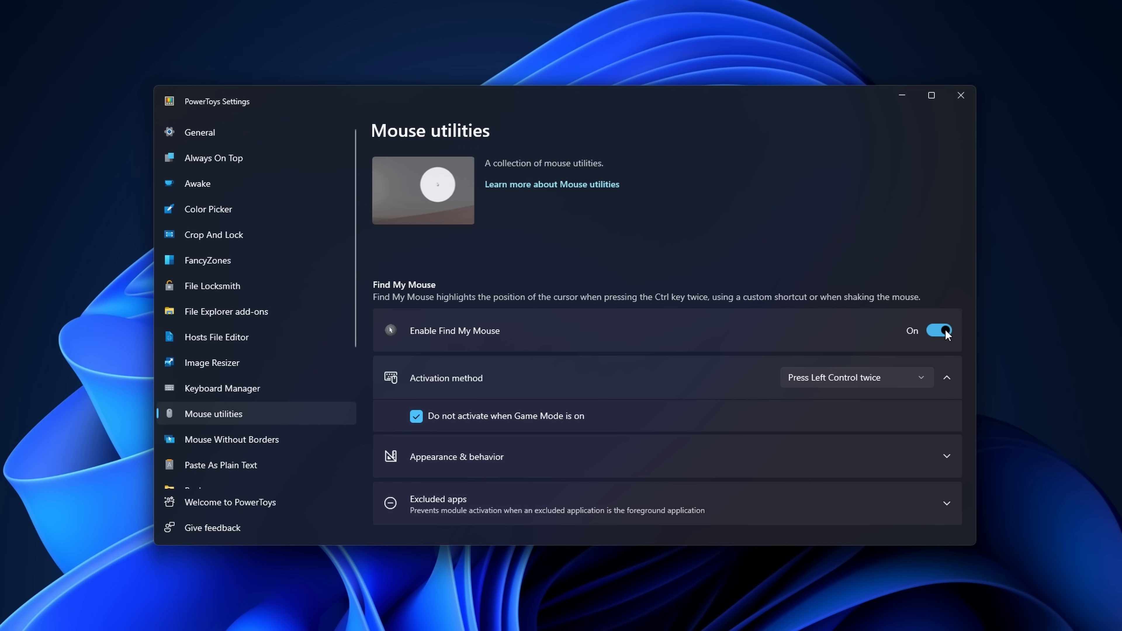
{"action": "key", "text": "ctrl"}
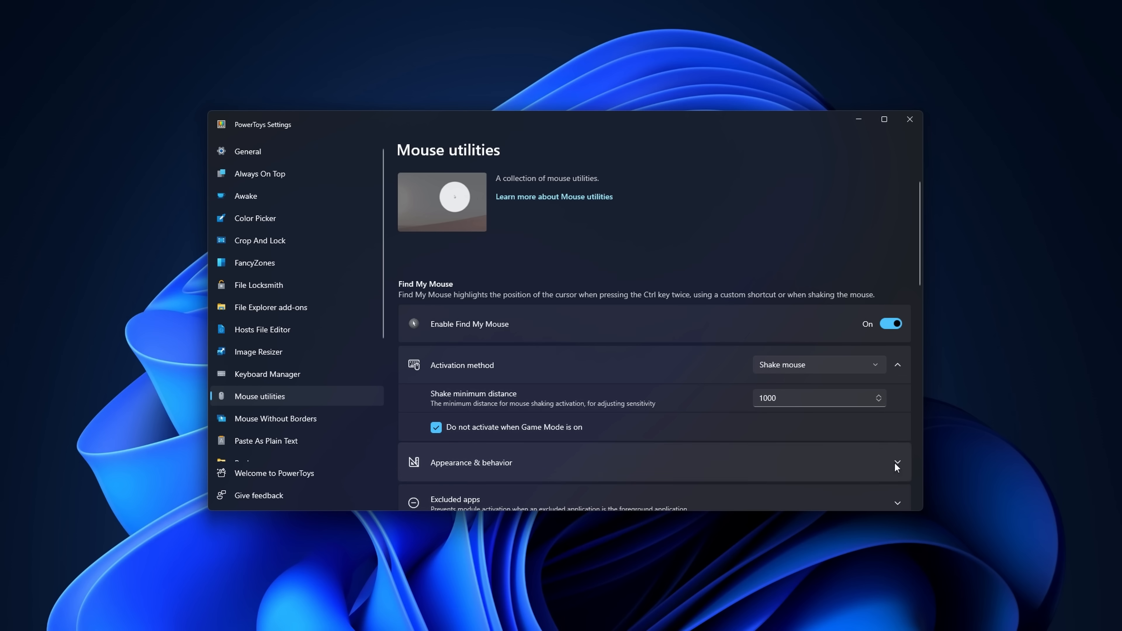
{"action": "left_click", "coordinate": [896, 462]}
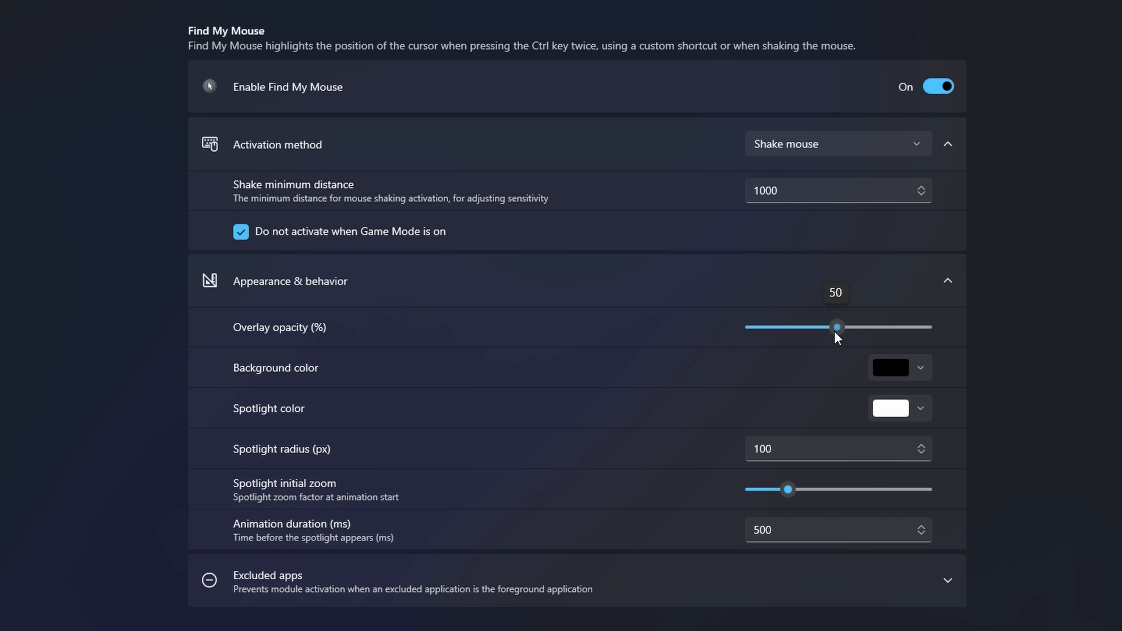
{"action": "mouse_move", "coordinate": [331, 528]}
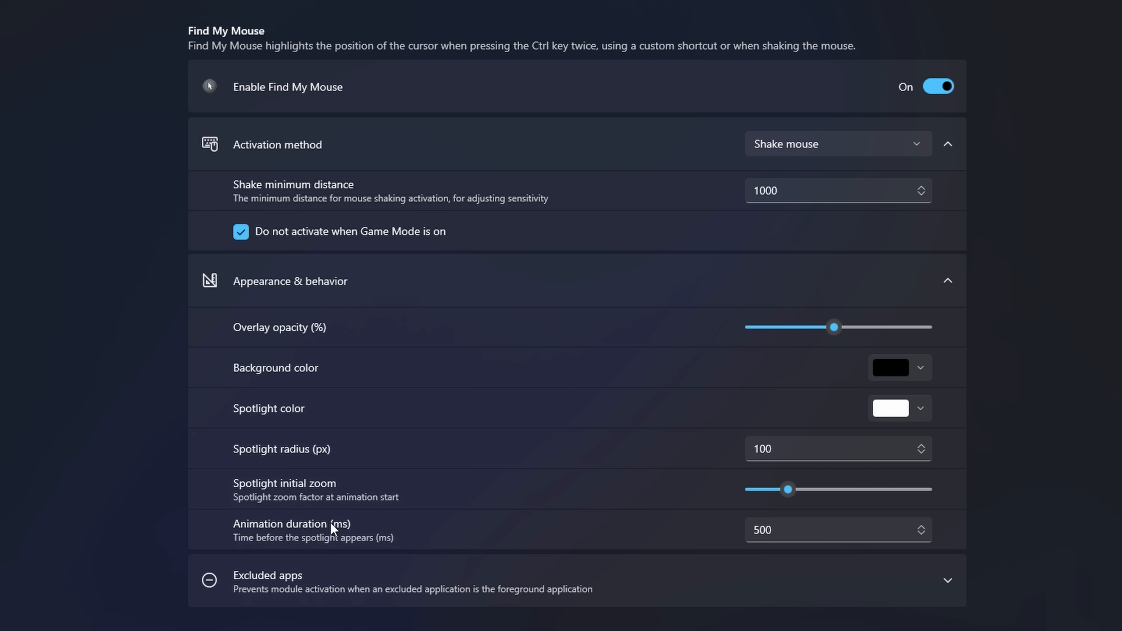
{"action": "mouse_move", "coordinate": [422, 485]}
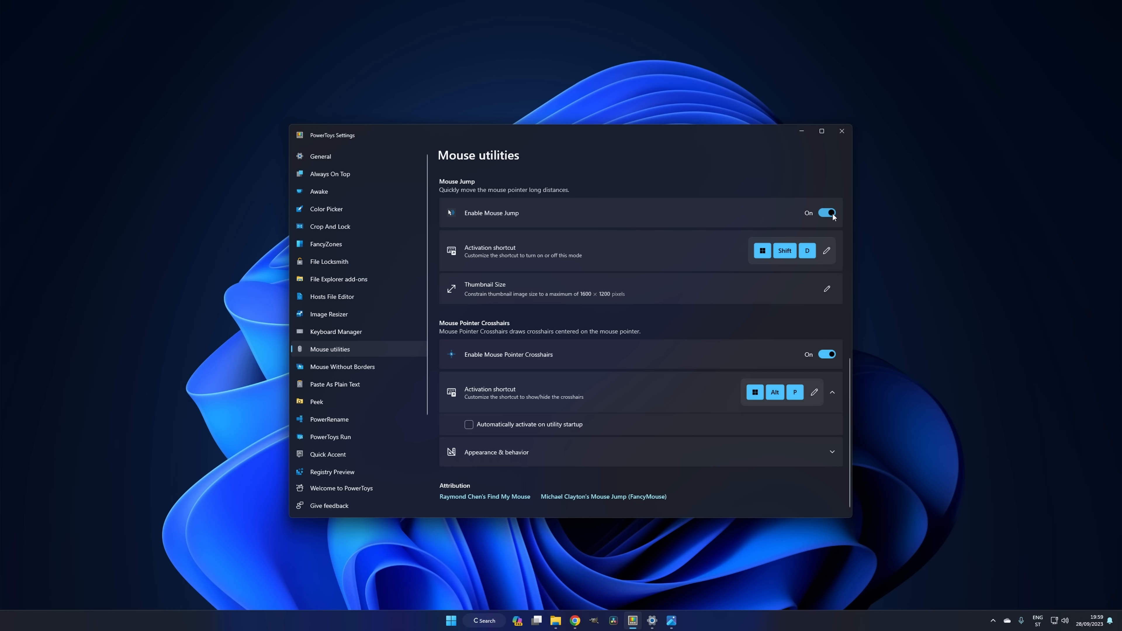
- Activate Mouse Jump with Win+Shift+D and return to File Explorer from the taskbar
{"action": "key", "text": "Win+Shift+D"}
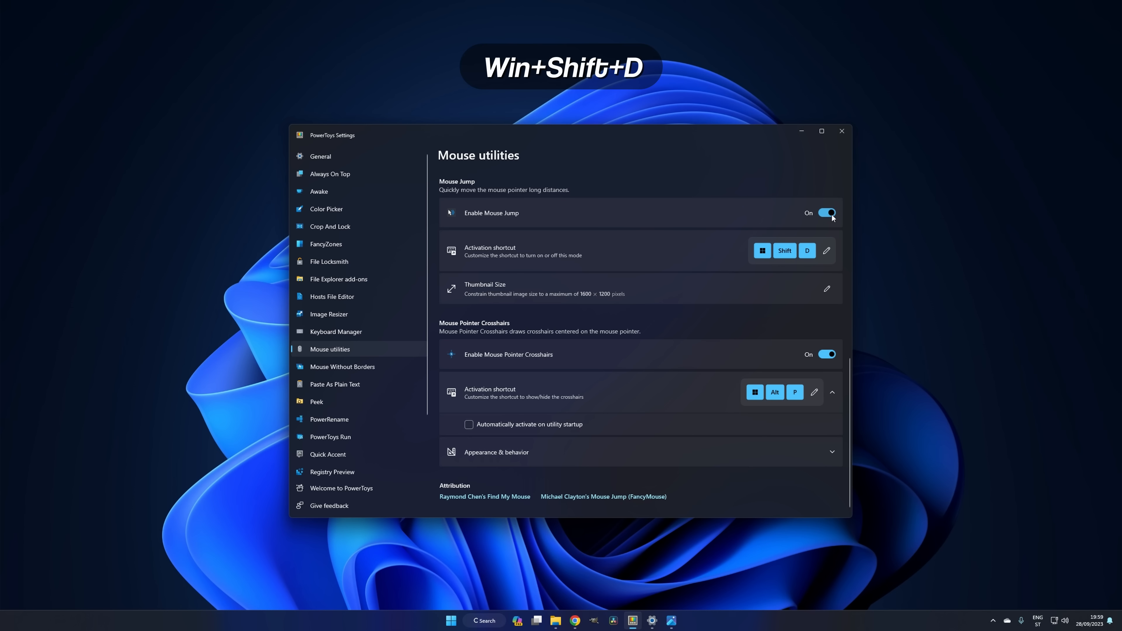
{"action": "key", "text": "Win+Shift+D"}
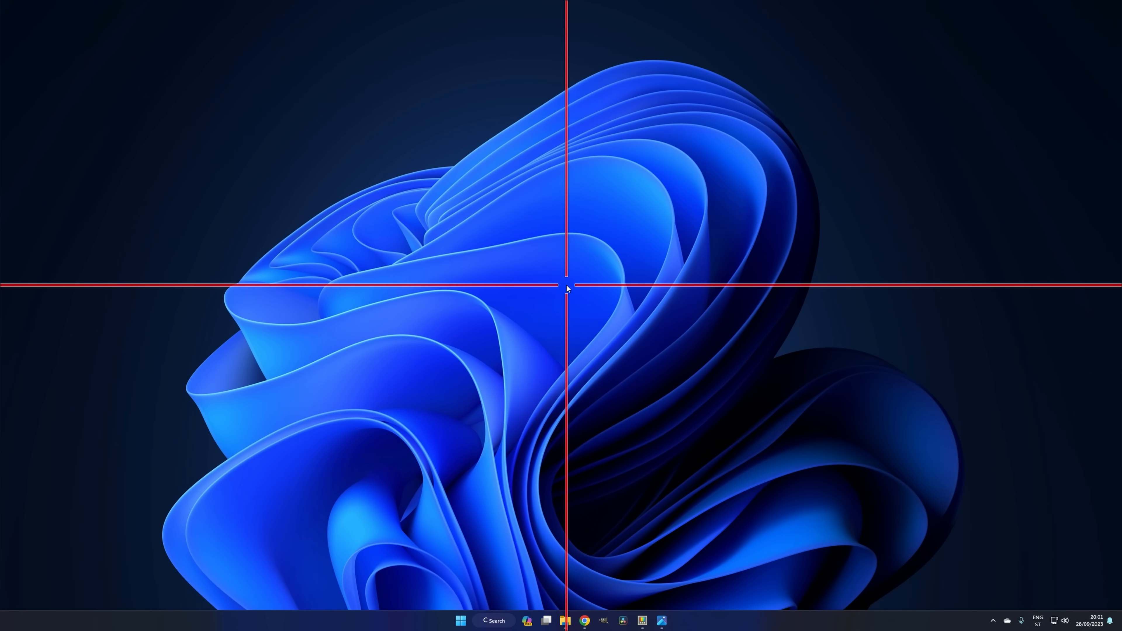
{"action": "mouse_move", "coordinate": [688, 222]}
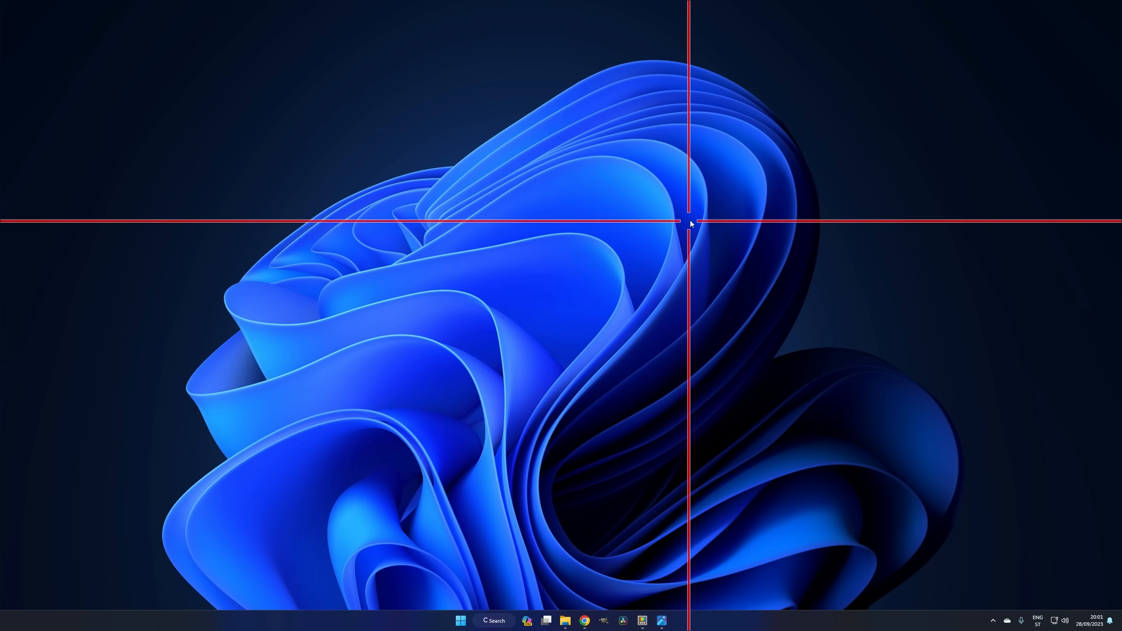
{"action": "mouse_move", "coordinate": [689, 386]}
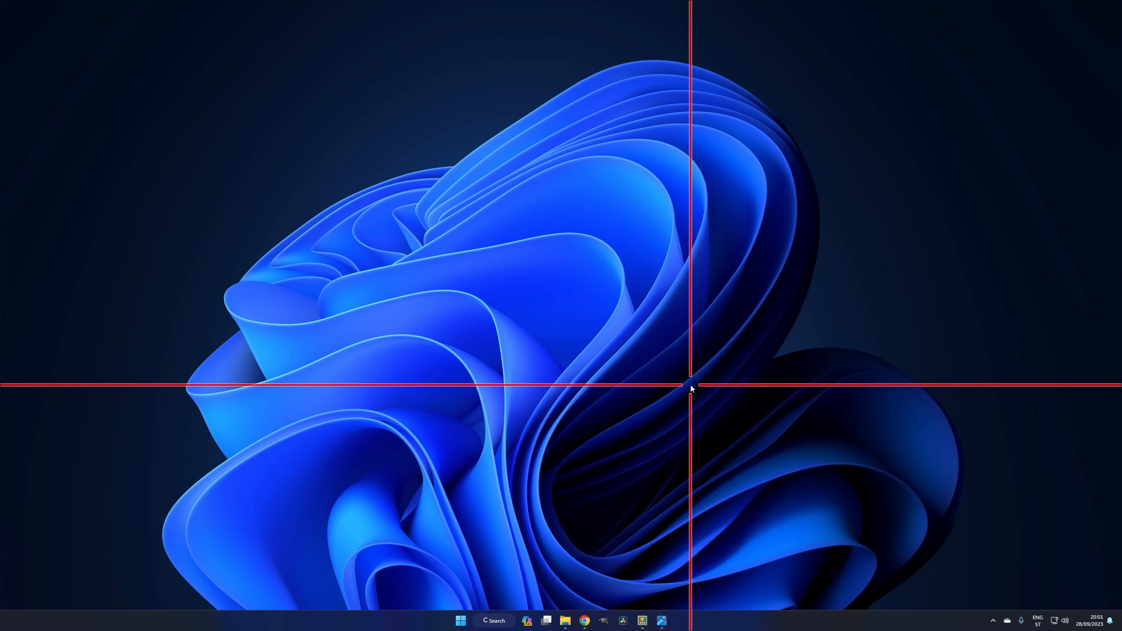
{"action": "left_click", "coordinate": [641, 621]}
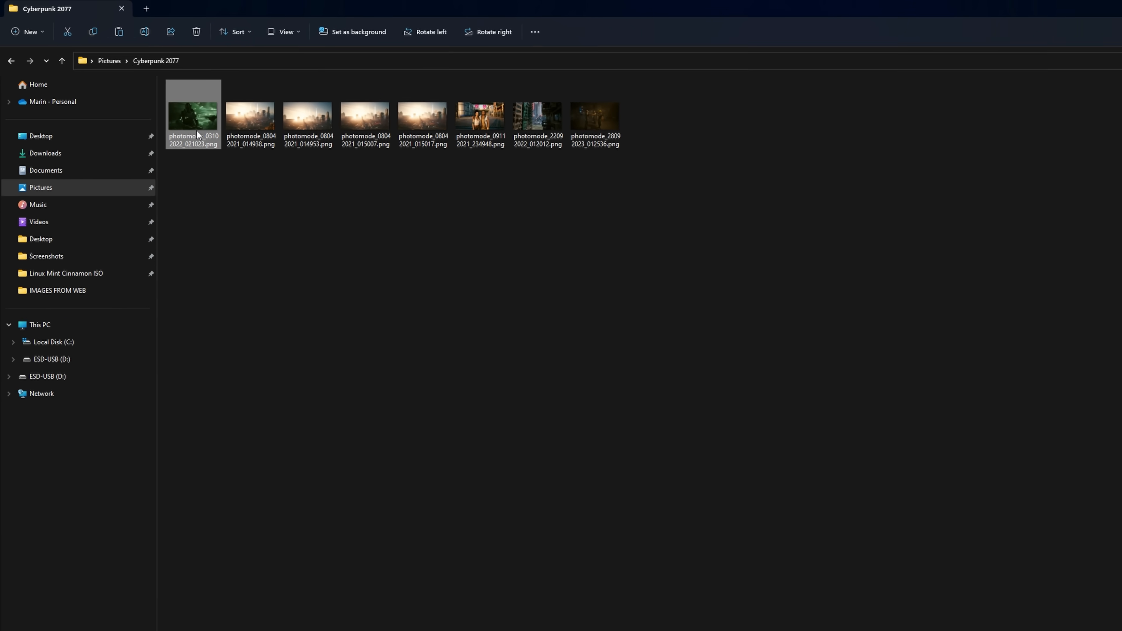
- Quick-preview the first Cyberpunk 2077 screenshot with Peek (Ctrl+Space), then return to PowerToys Settings
{"action": "key", "text": "Ctrl+Space"}
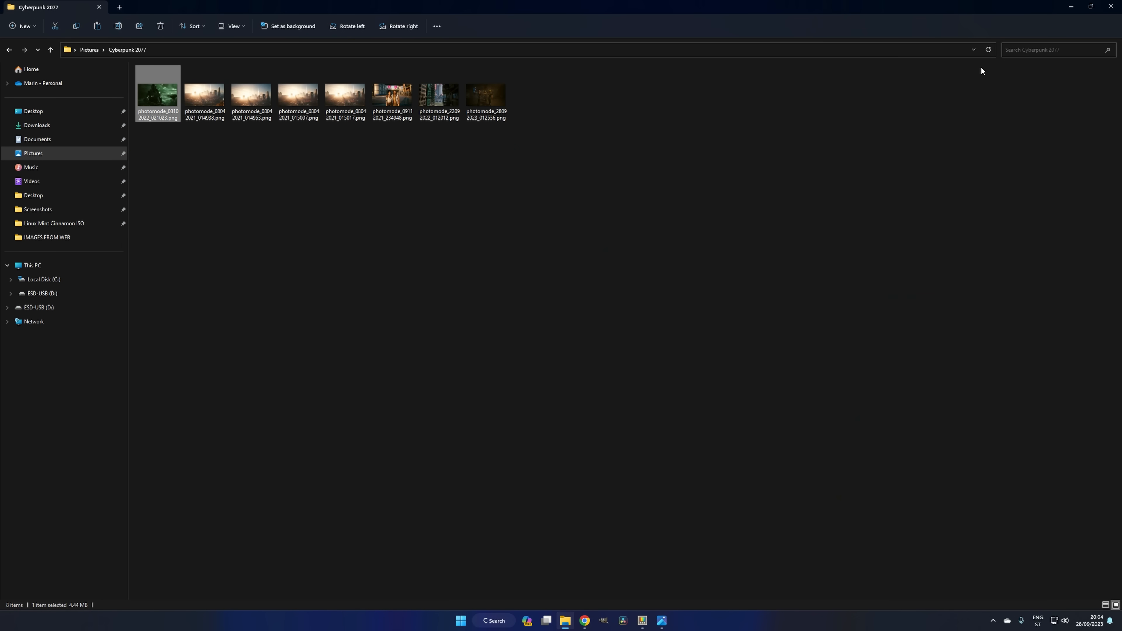
{"action": "left_click", "coordinate": [640, 624]}
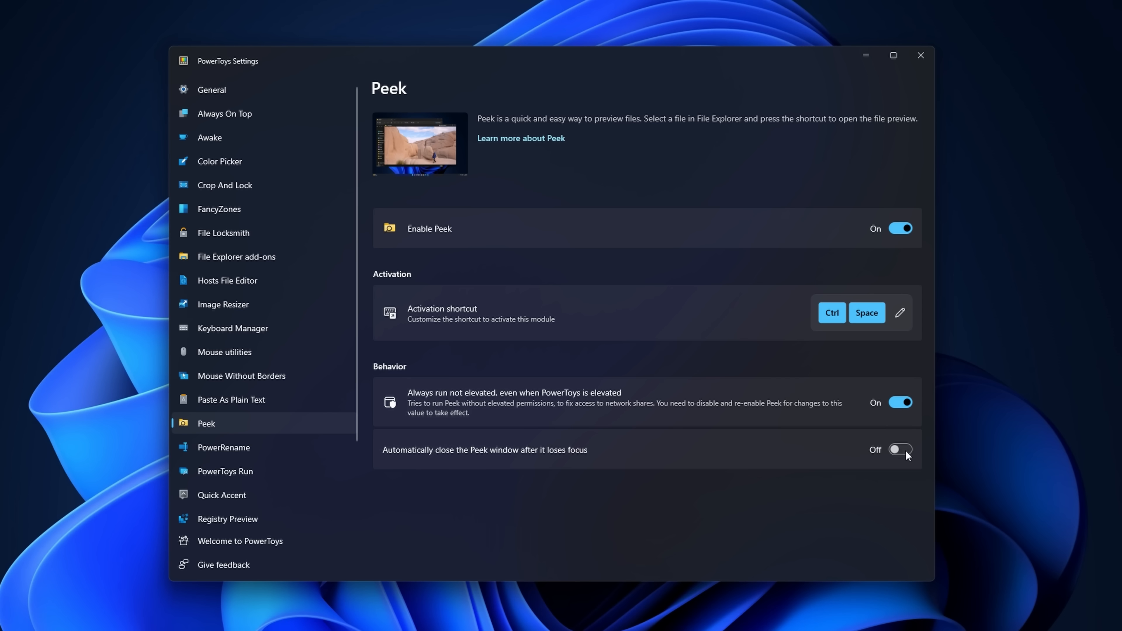
- Toggle Peek's close-on-focus-loss option, dismiss the Spider-Man preview, and try Peeking This PC
{"action": "left_click", "coordinate": [900, 449]}
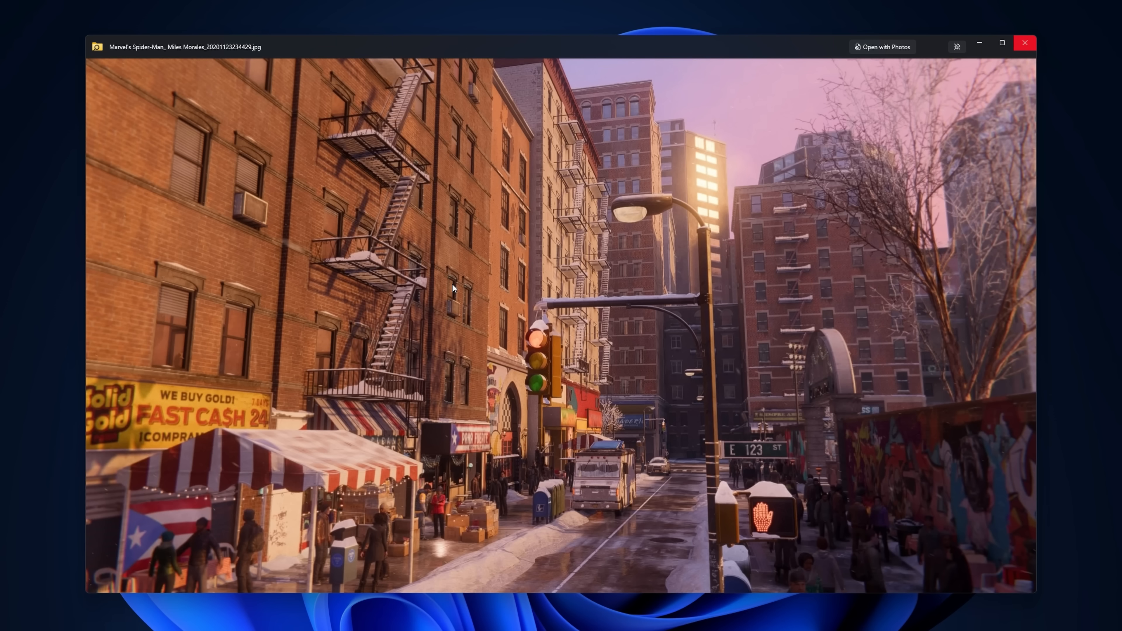
{"action": "left_click", "coordinate": [1024, 43]}
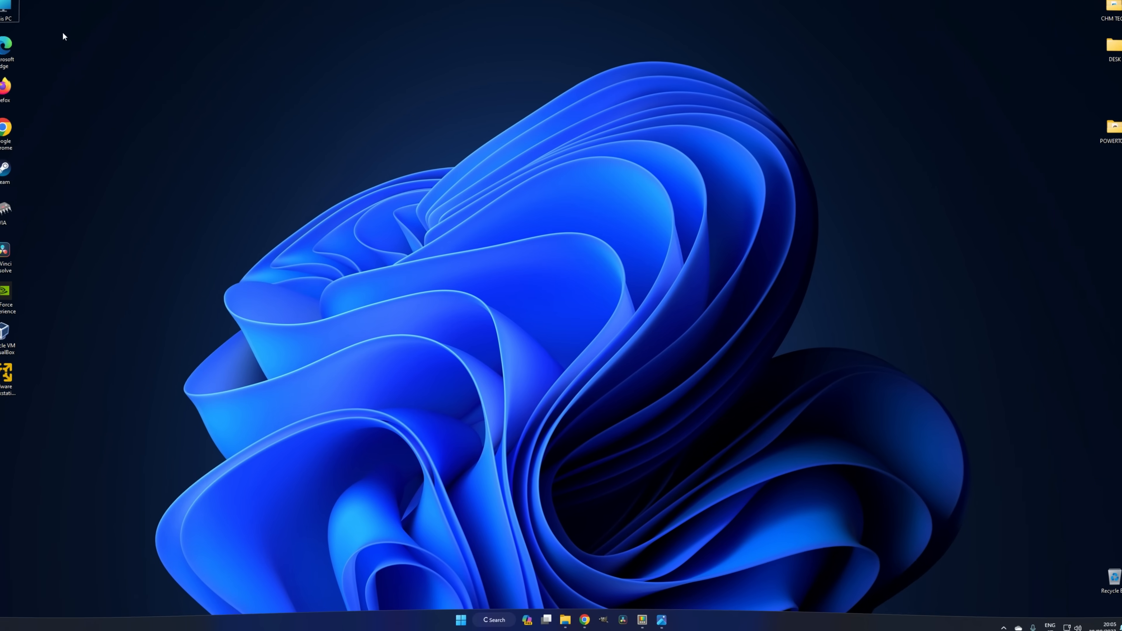
{"action": "double_click", "coordinate": [16, 14]}
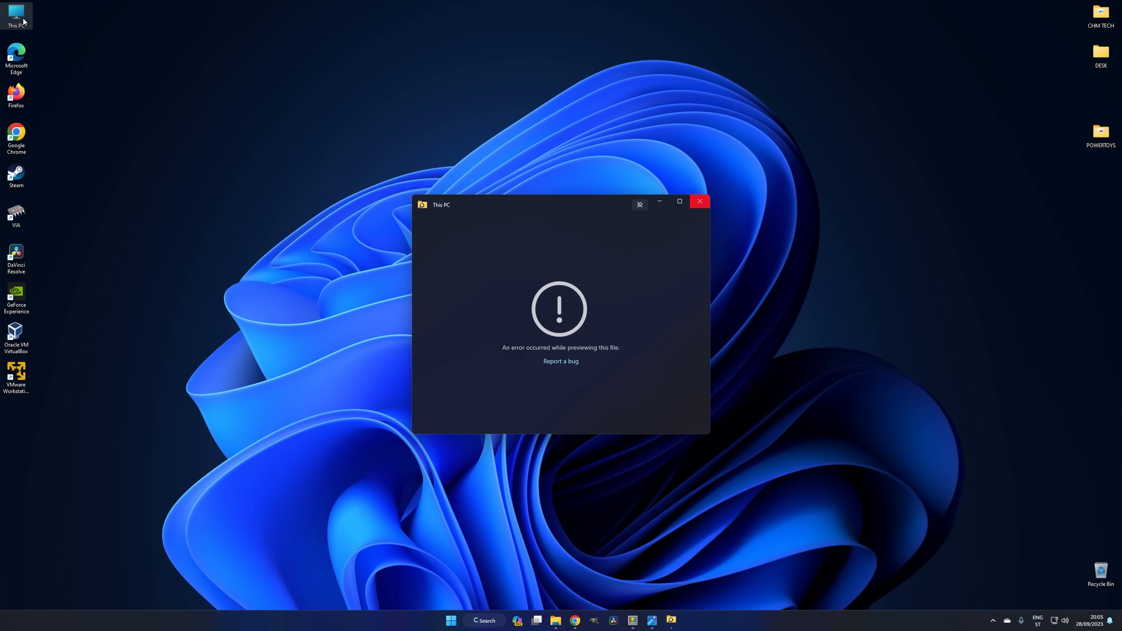